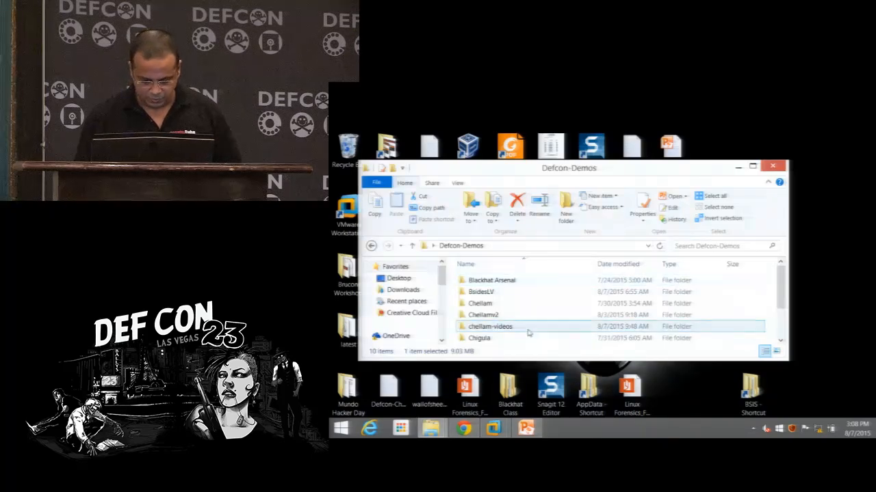
Step: Open the Chellamv2 folder inside Defcon-Demos
double_click(484, 315)
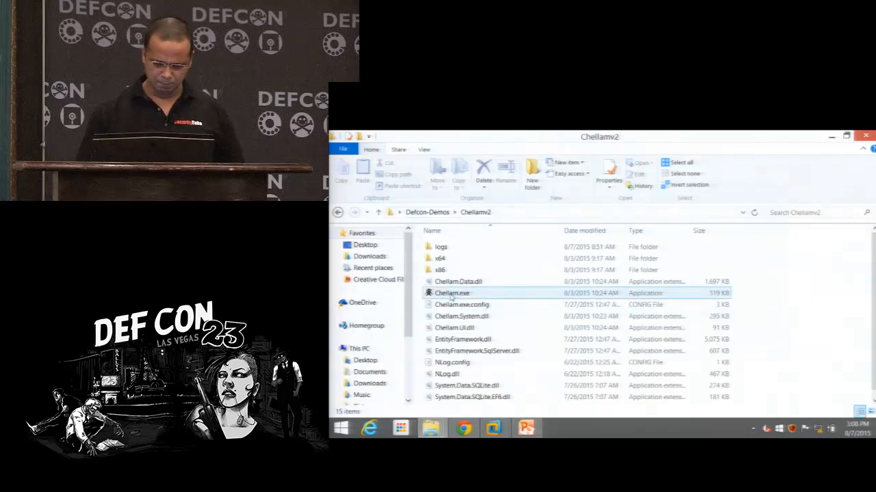
mouse_move(451, 292)
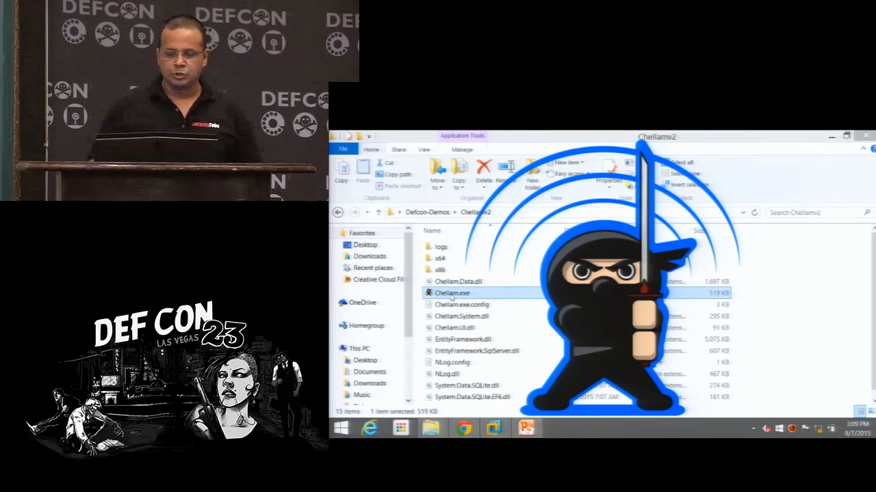
Step: Launch Chellam.exe and show the list of nearby detected wireless networks
double_click(451, 293)
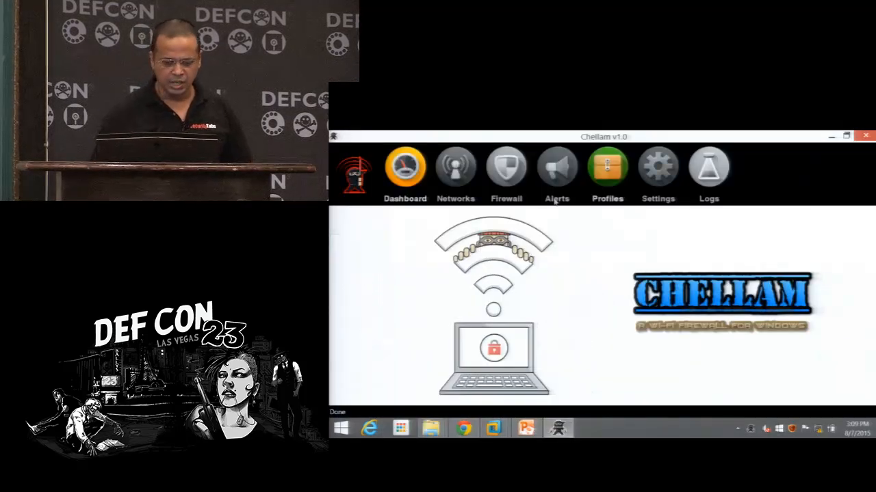
left_click(454, 171)
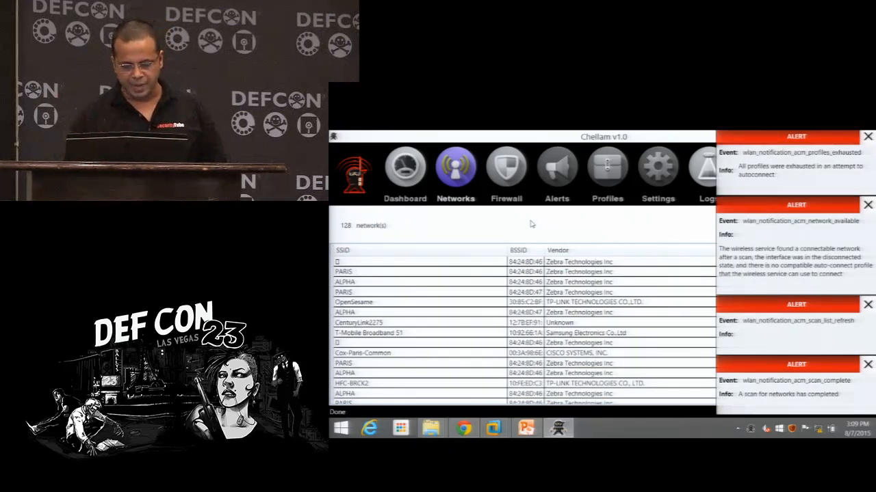
Step: Adjust the alert notification settings and return to the Networks list
left_click(657, 167)
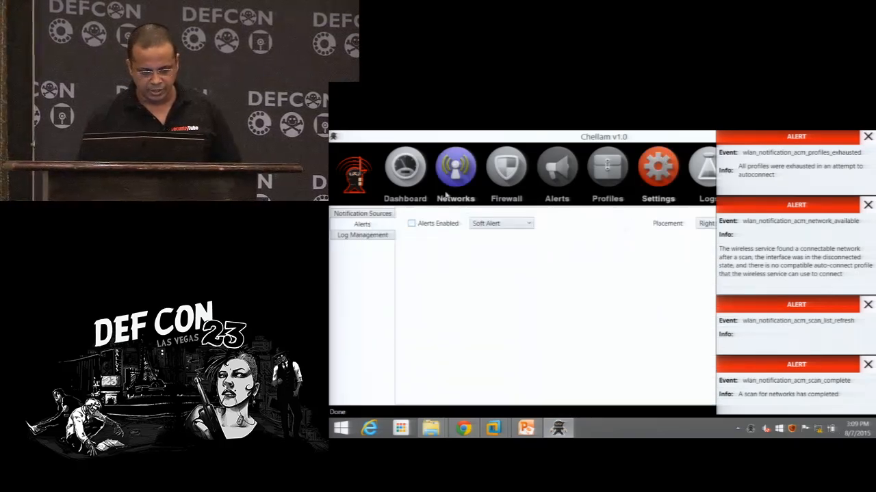
left_click(454, 167)
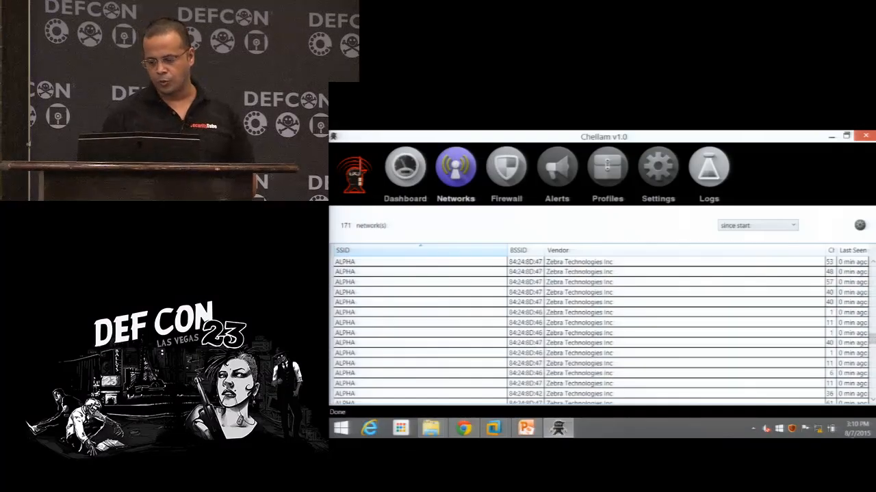
Step: Add signal strength, frequency, authentication and encryption columns to the networks table
left_click(791, 430)
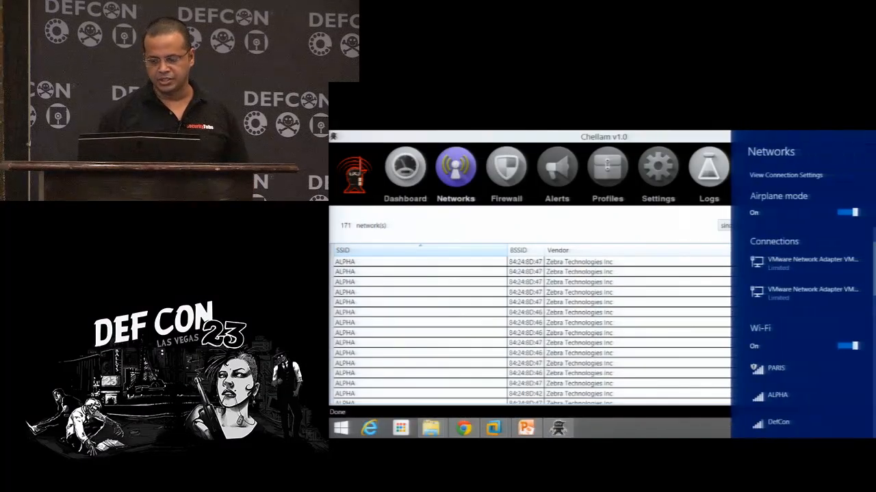
scroll("down", 3)
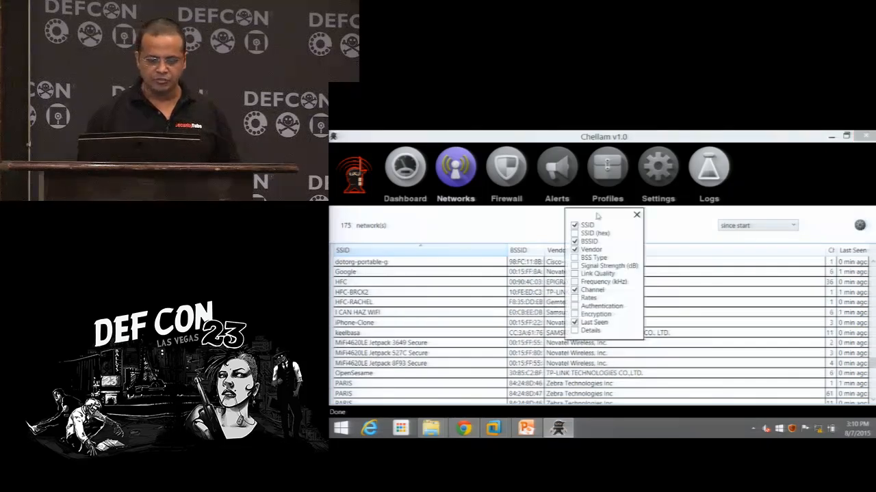
left_click(574, 257)
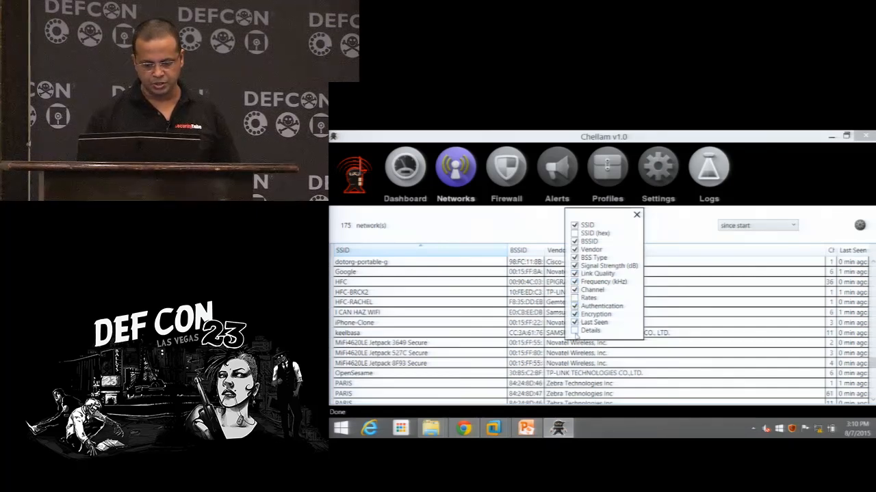
left_click(636, 214)
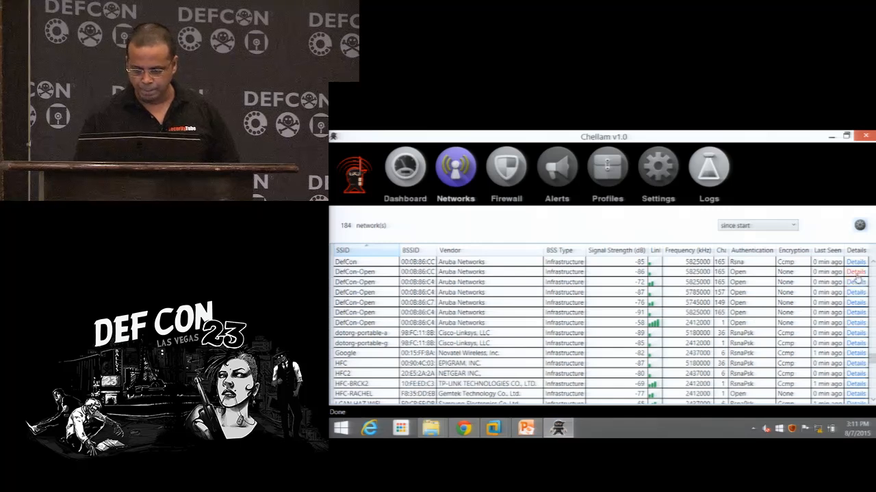
left_click(856, 271)
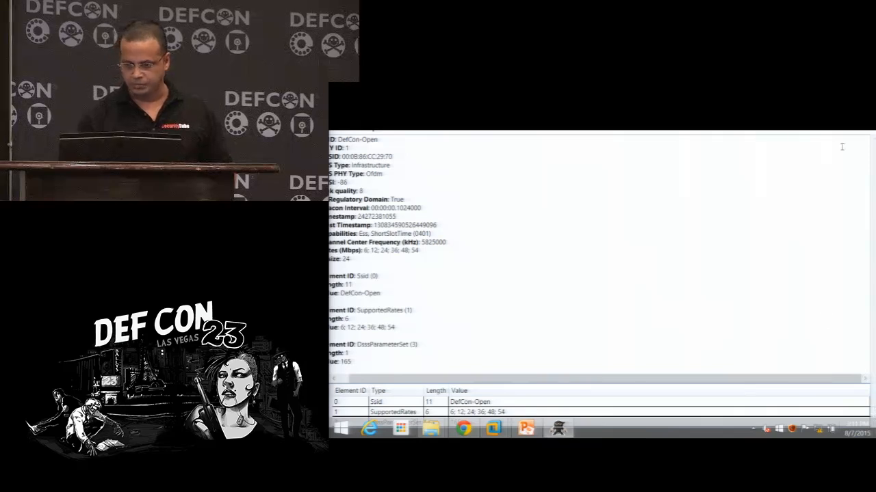
left_click(454, 167)
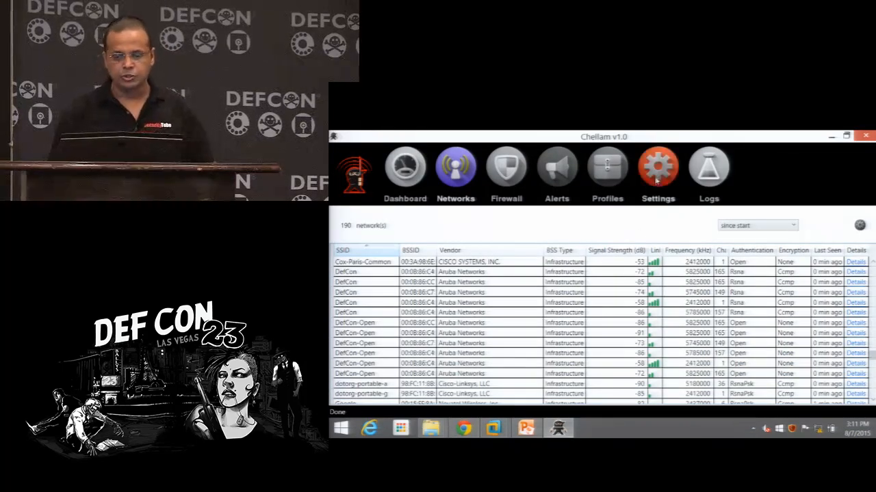
left_click(656, 167)
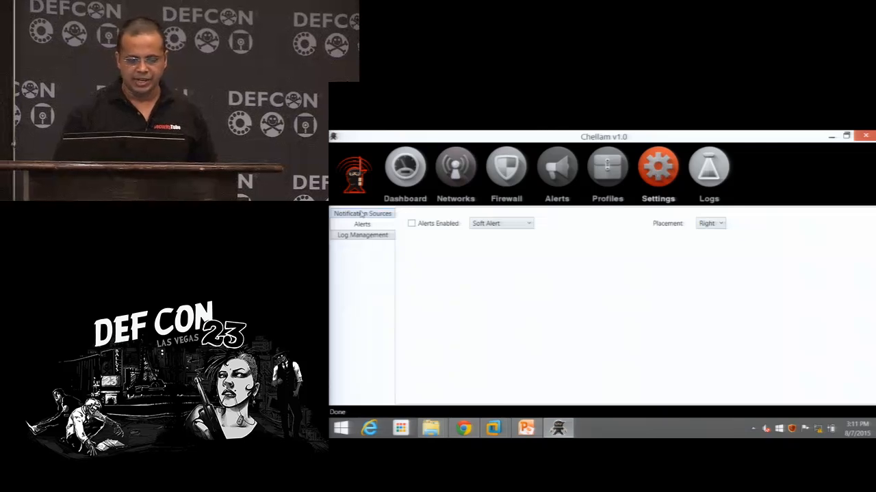
left_click(361, 214)
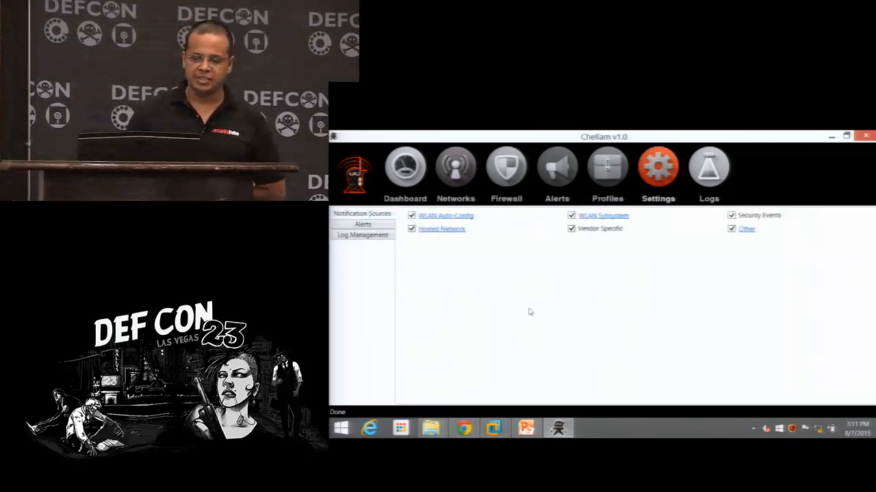
left_click(445, 216)
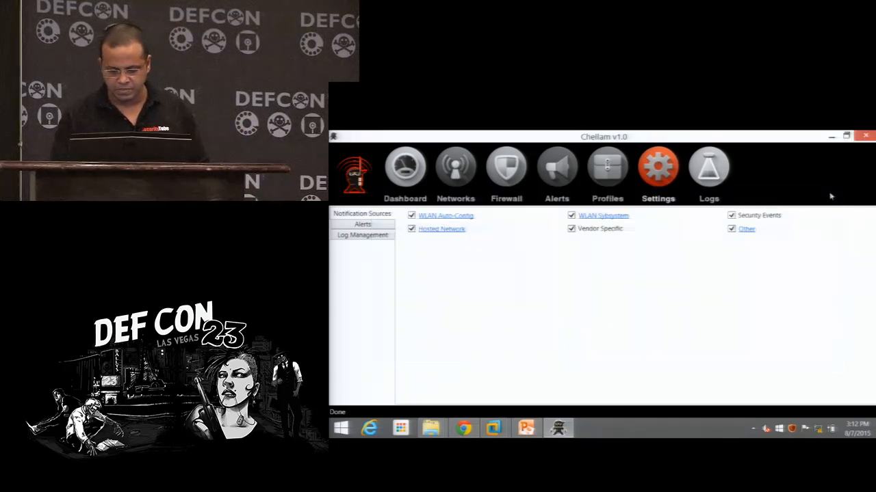
left_click(454, 167)
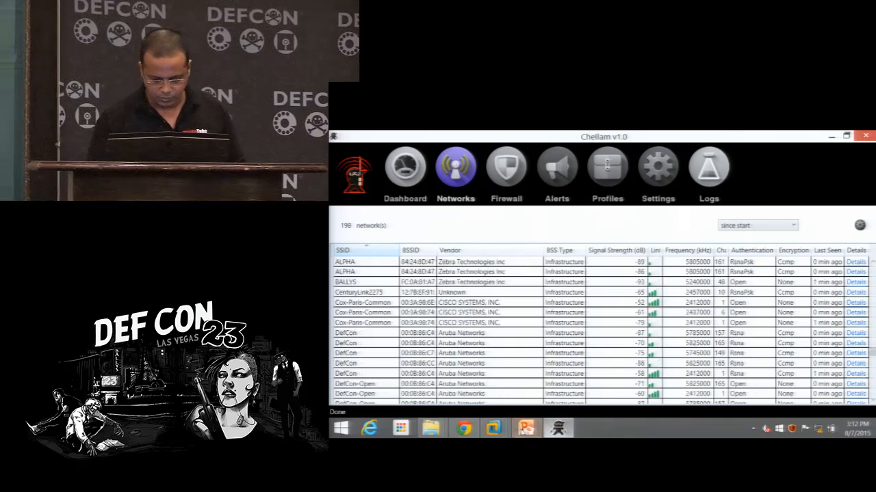
Step: Switch to the PowerPoint Demo – Data Sources slide, then bring up the Kali attacker VM
left_click(525, 428)
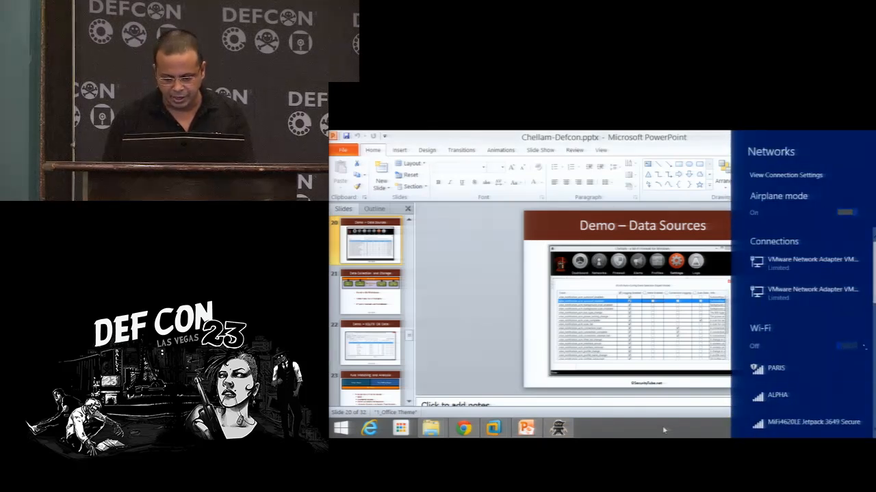
left_click(847, 213)
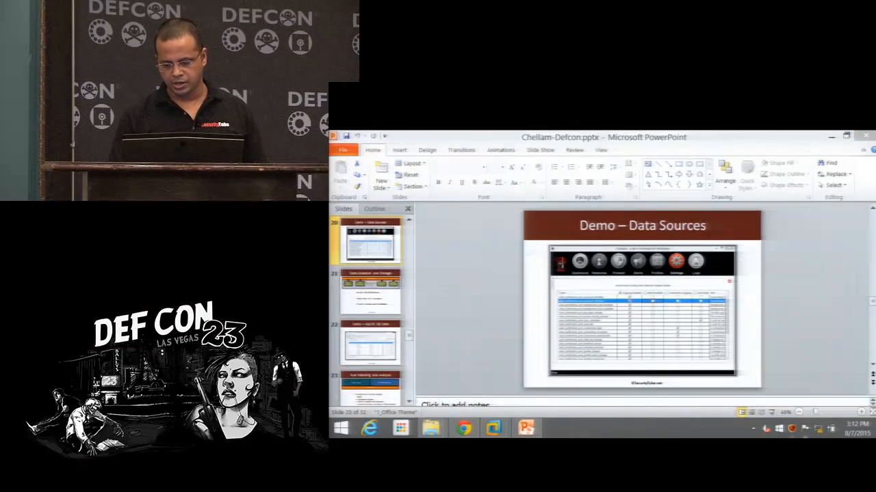
left_click(754, 430)
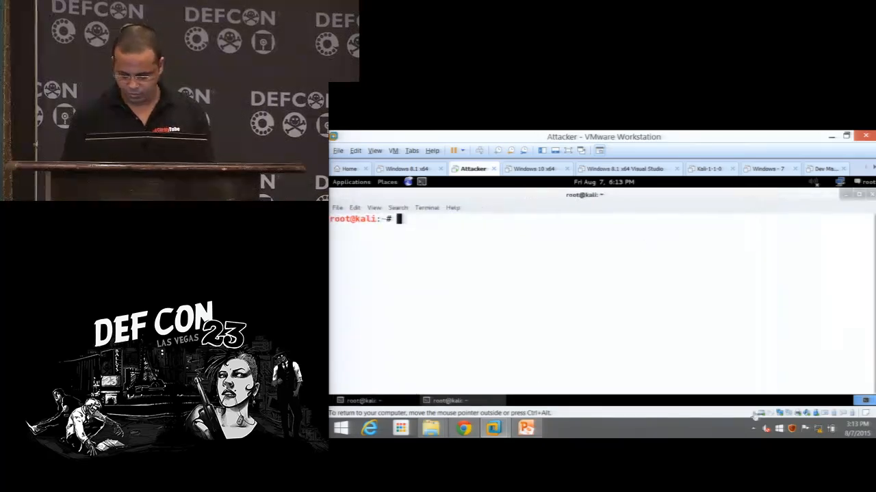
Step: Focus the Kali attacker terminal before returning to the host's Defcon-Demos folder
left_click(752, 417)
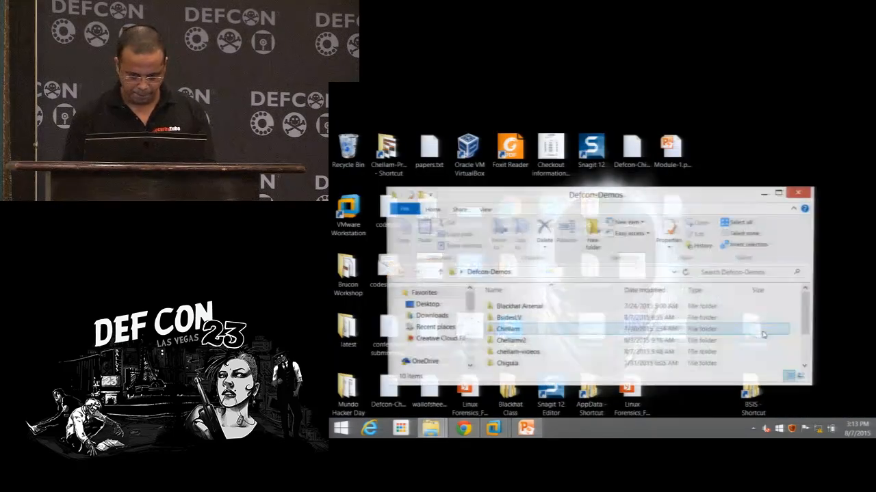
Step: Open the Chellam folder in Defcon-Demos to relaunch Chellam
double_click(512, 328)
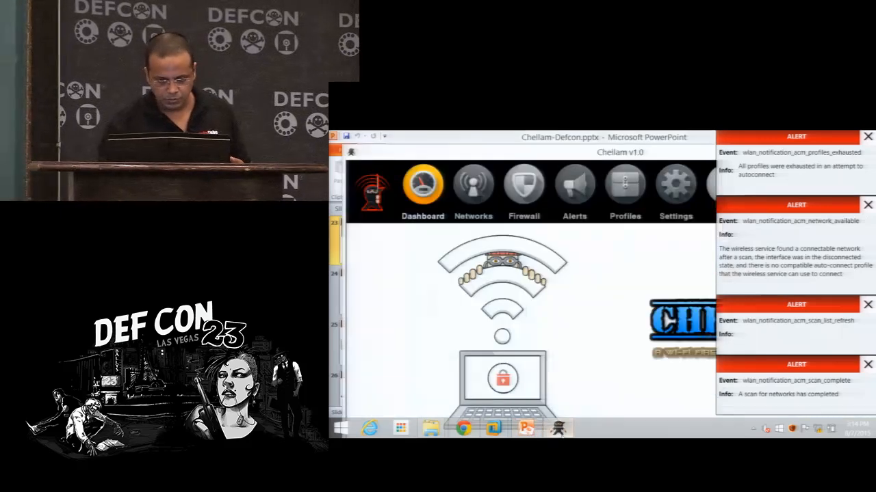
Step: Open Chellam's notification settings, then switch to the Kali attacker VM
left_click(473, 186)
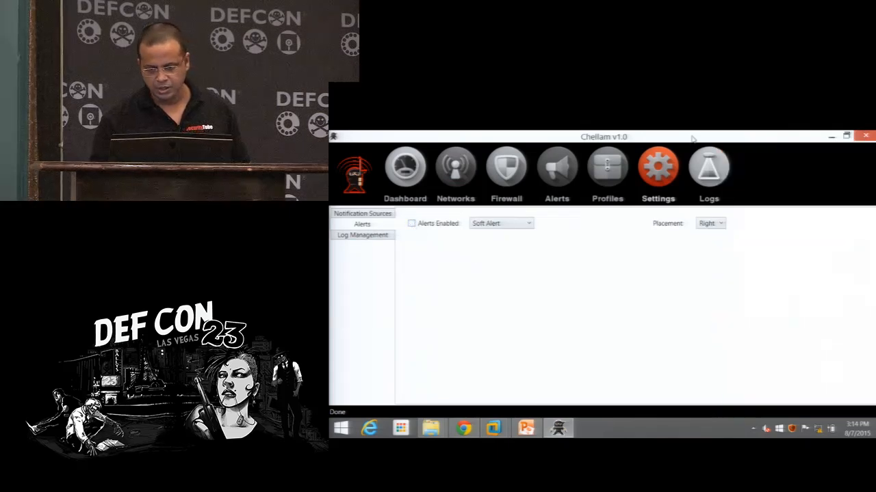
left_click(526, 428)
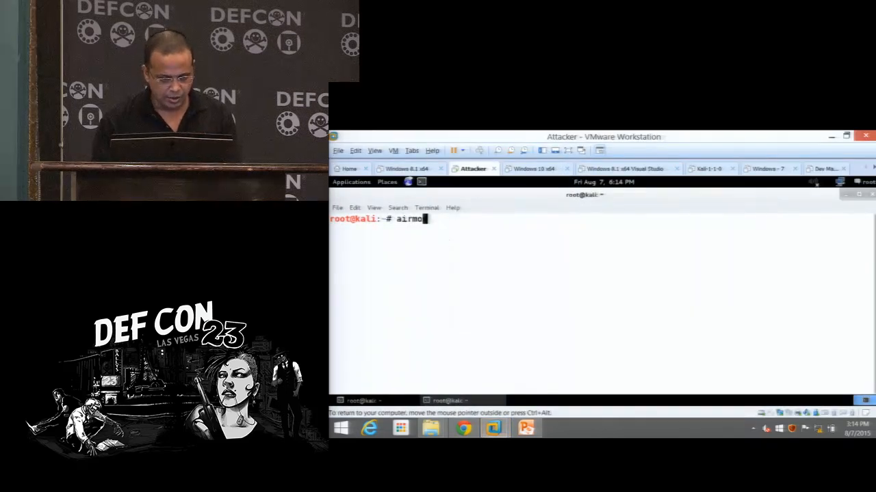
Step: List interfaces with airmon-ng and start monitor mode on wlan14, creating wlan14mon
key("Return")
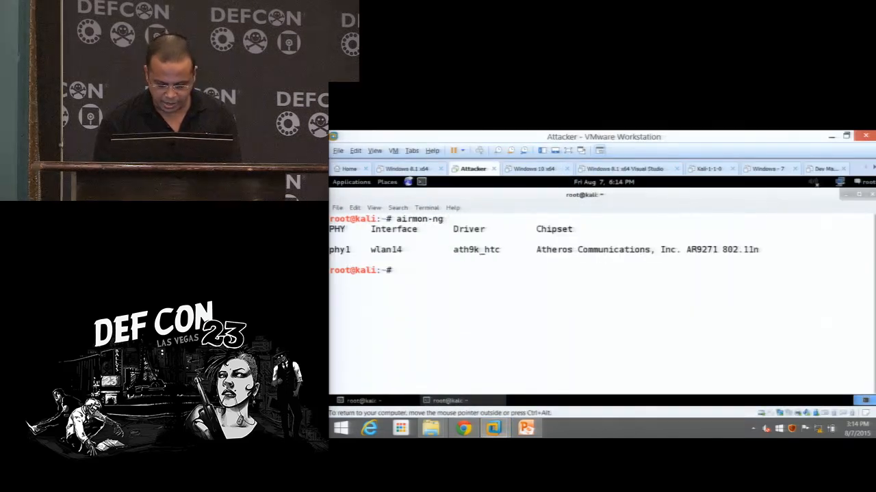
type("airmon-ng start")
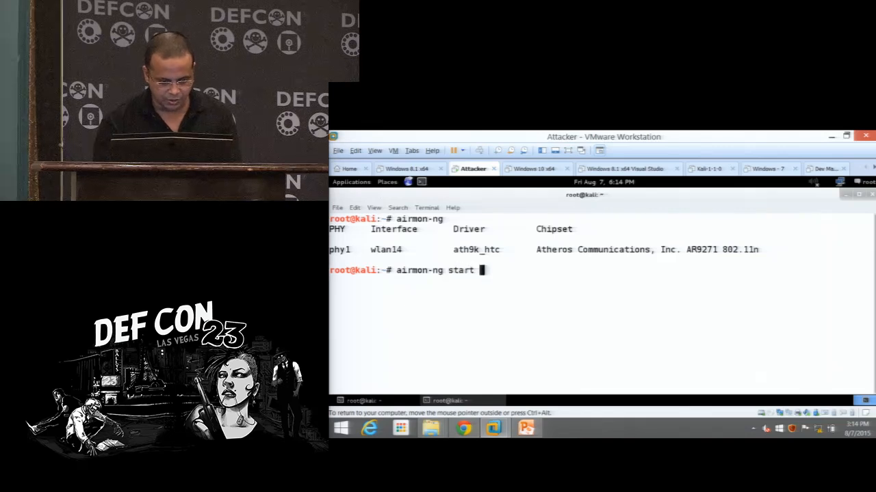
type("wlan14")
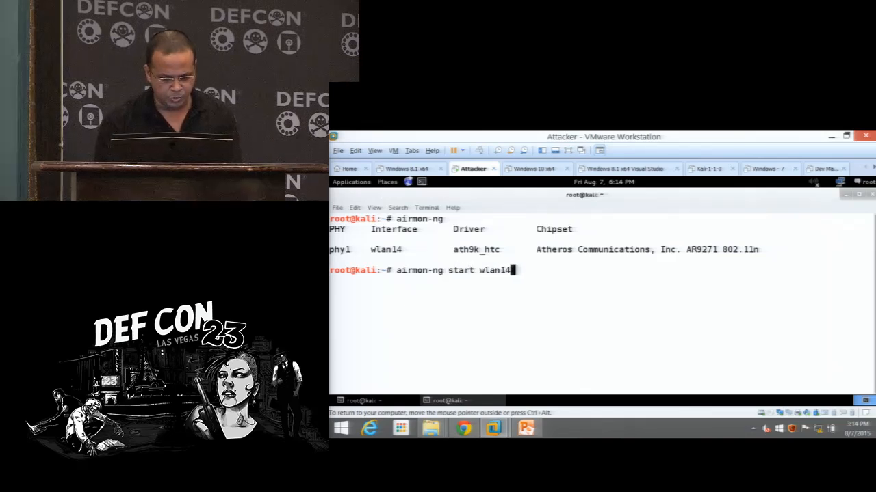
key("Return")
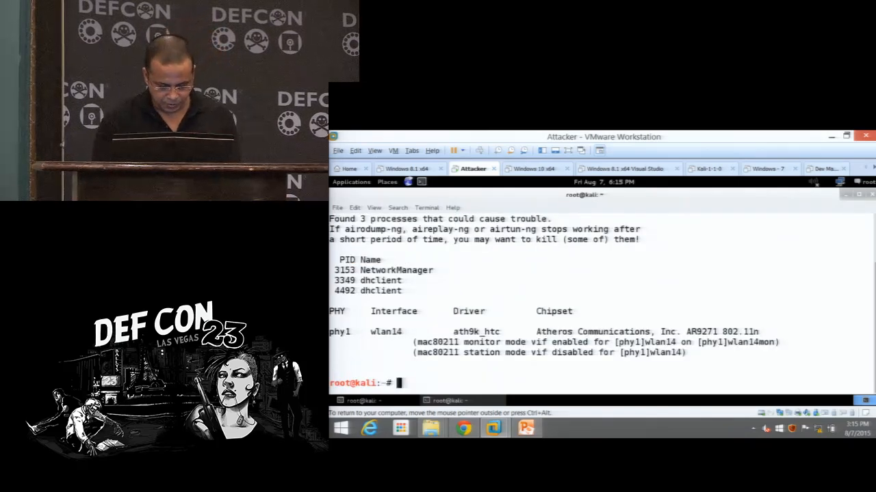
type("airmon-ng")
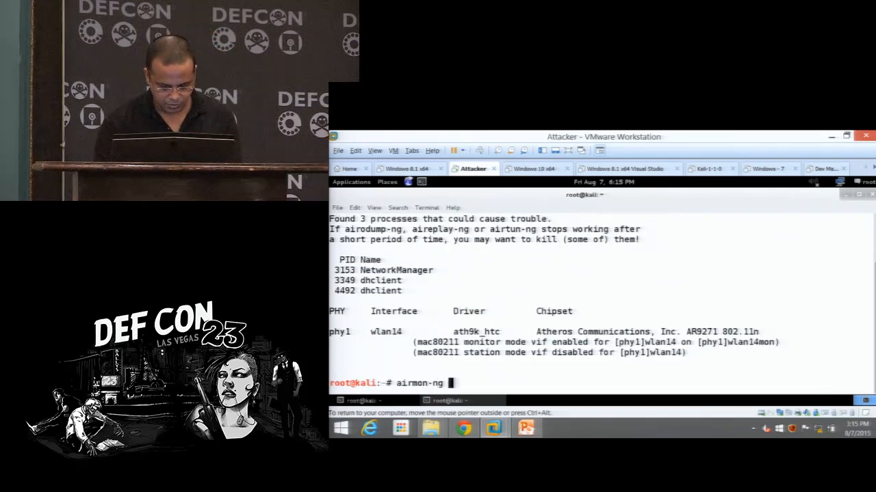
type("check kill")
type("air")
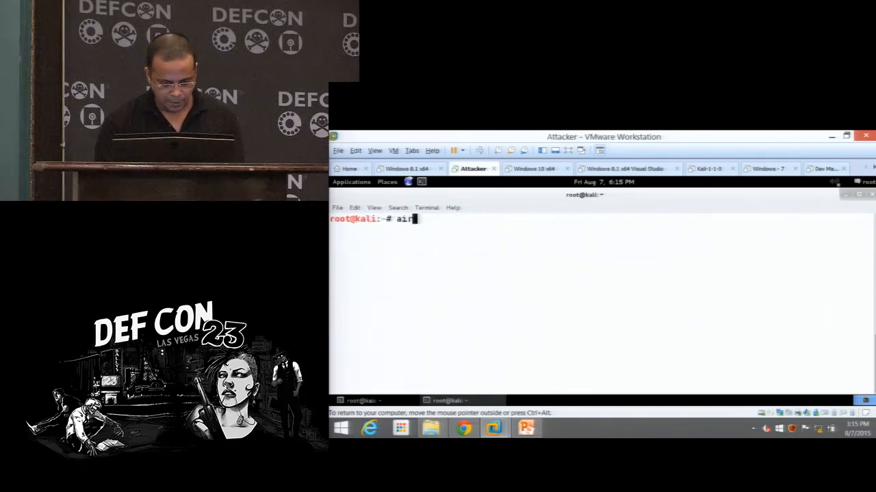
Step: Run airbase-ng to broadcast fake AP 'ahdj6723678' on channel 1 via wlan14mon
type("base-ng --es")
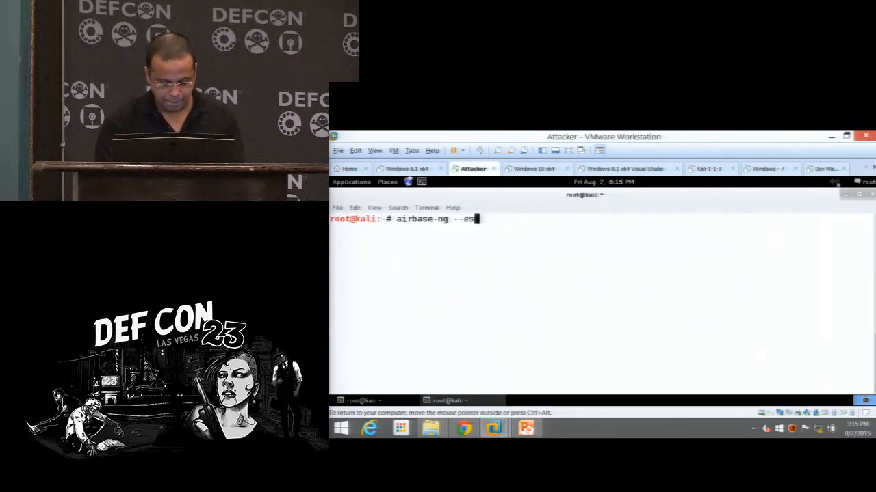
type("sid")
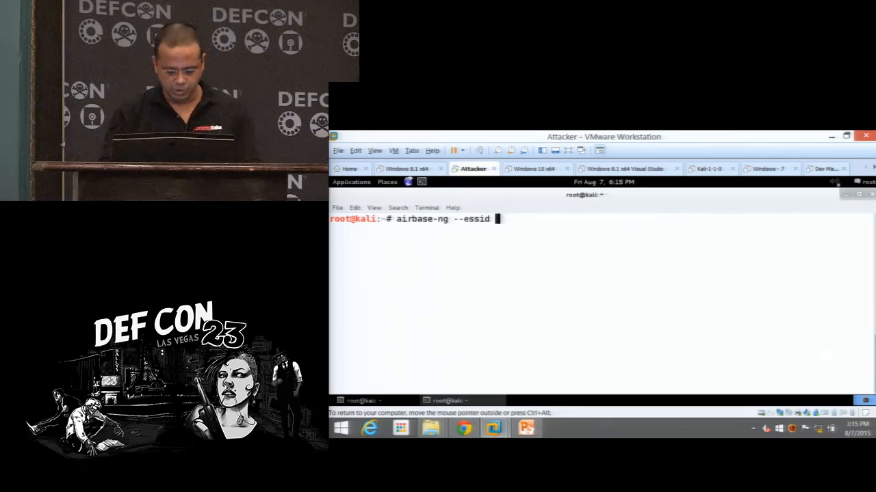
type("ahdj672367")
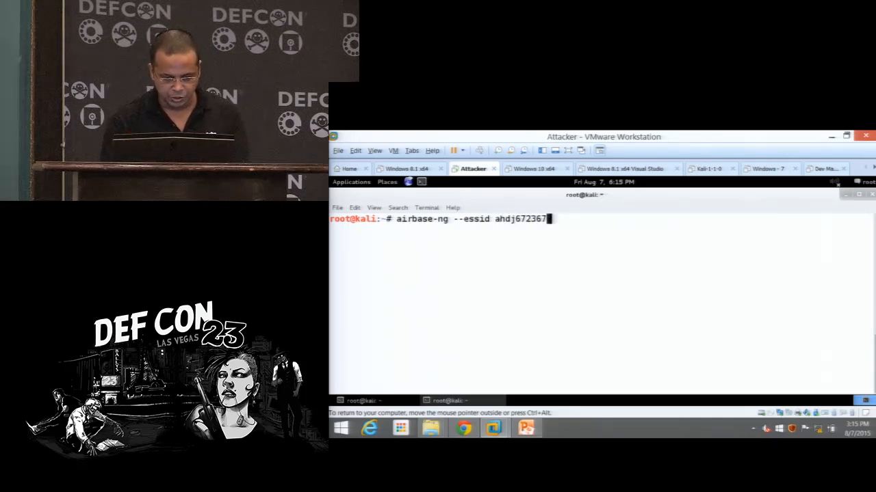
type("8 -c")
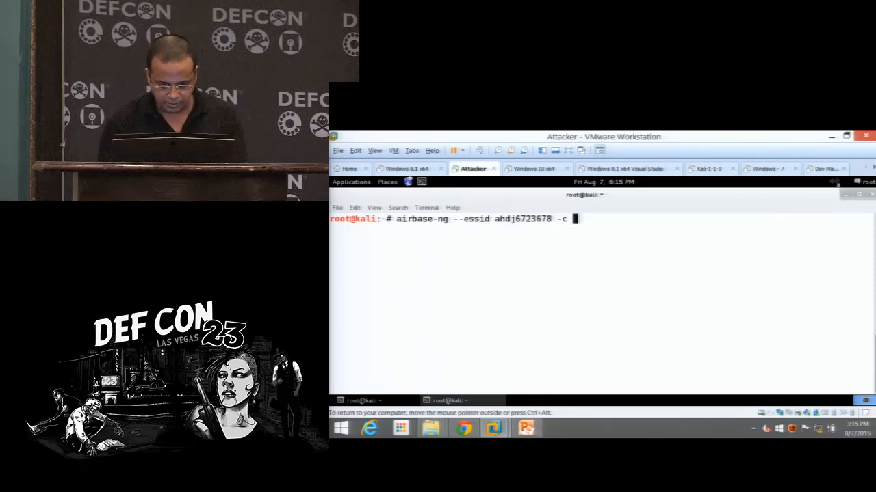
type("1 wlan14")
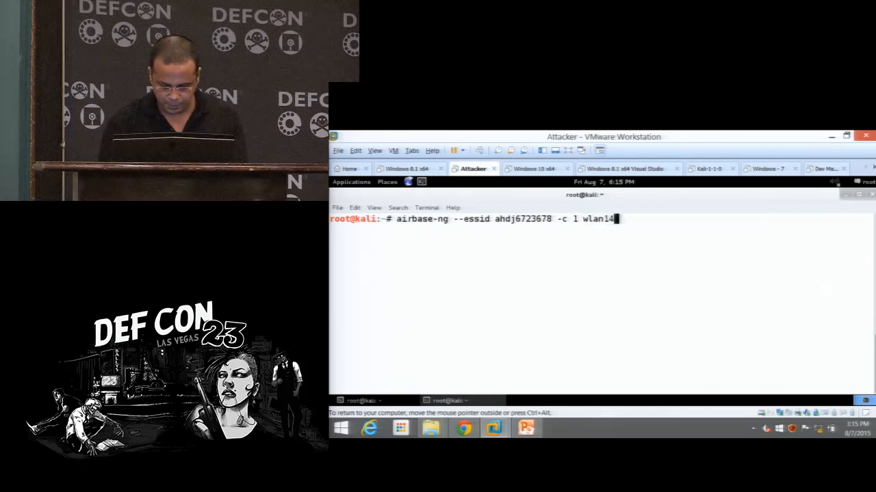
key("Return")
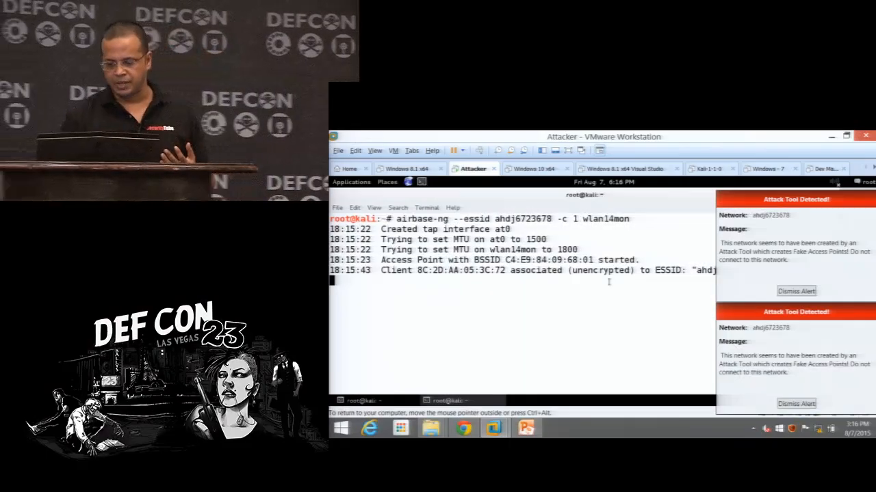
Step: Stop the airbase-ng fake AP with Ctrl+C and dismiss both Attack Tool Detected alerts
key("ctrl+c")
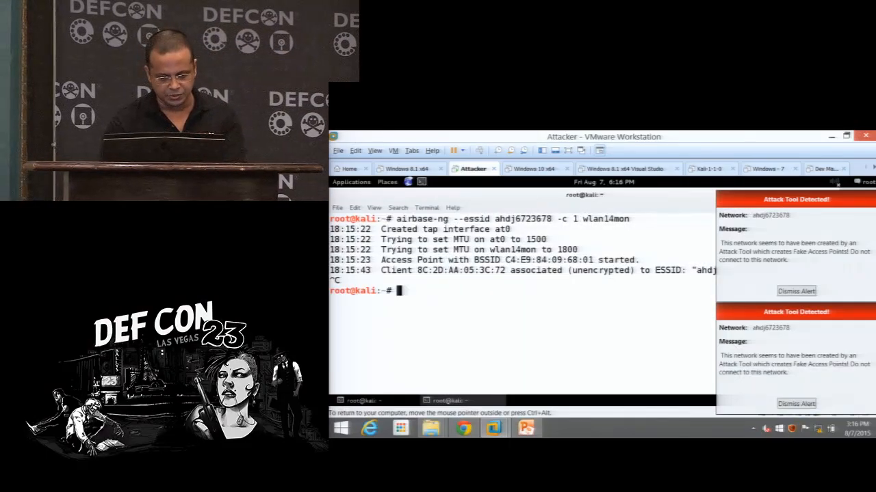
left_click(796, 290)
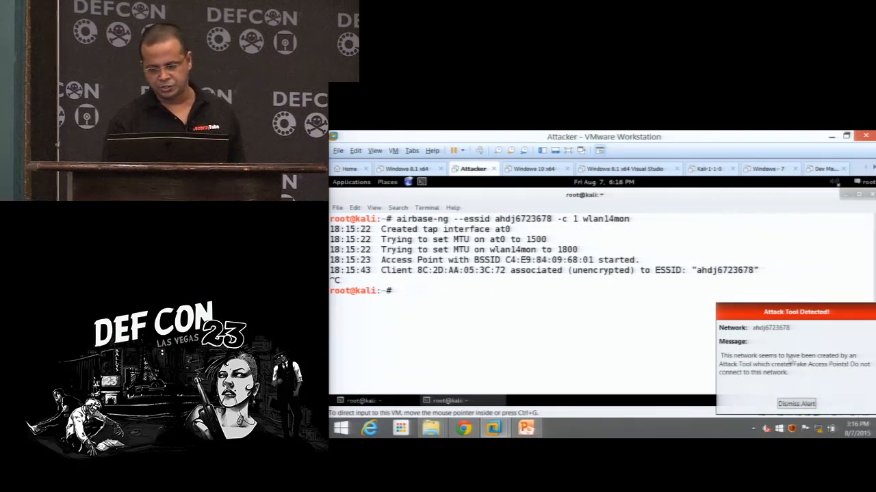
left_click(796, 403)
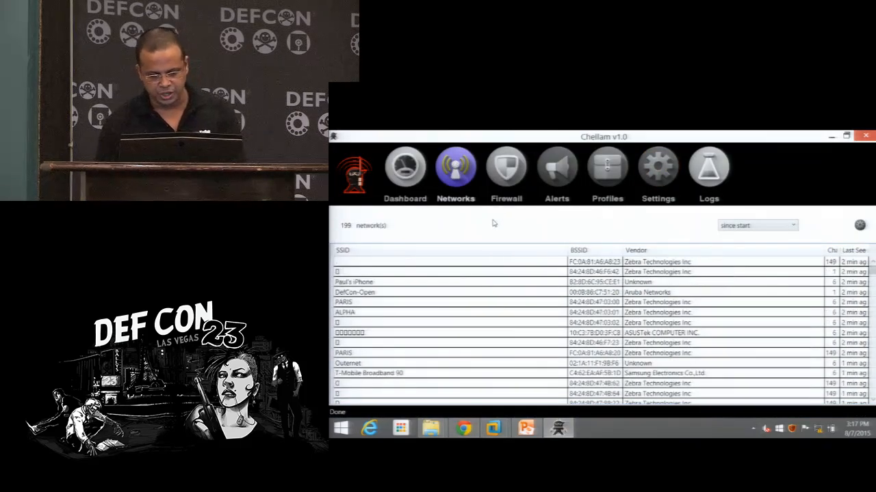
Step: Sort the Networks list by SSID and start a Create Rule form from the OpenSesame network
left_click(445, 254)
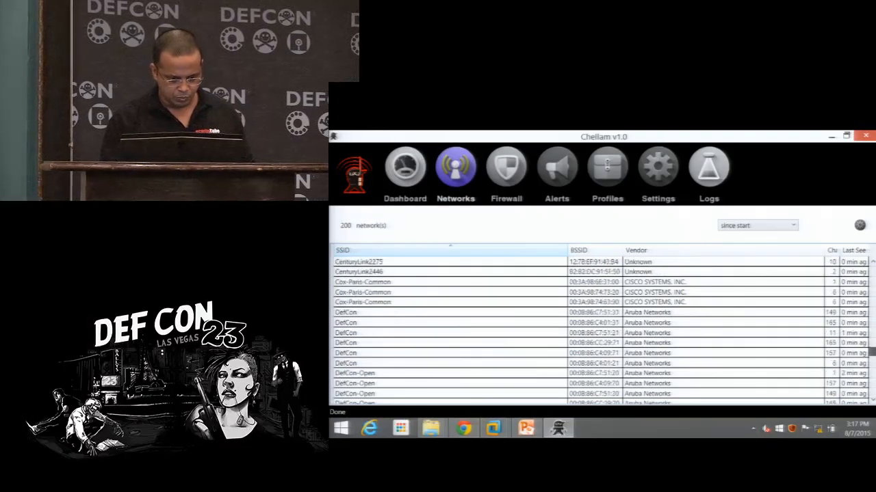
scroll("down", 3)
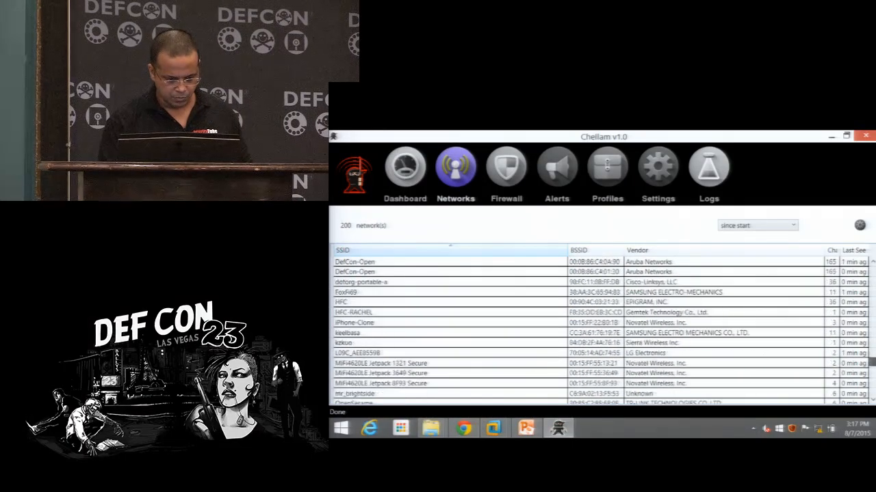
scroll("down", 3)
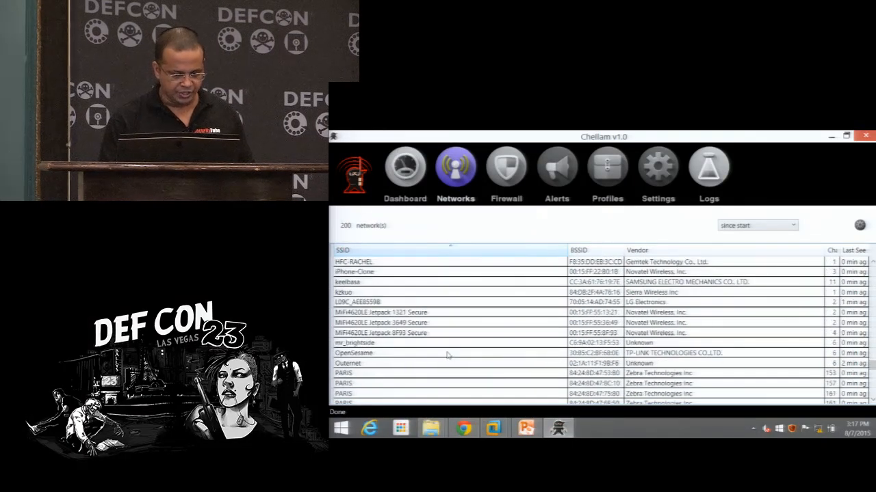
left_click(445, 352)
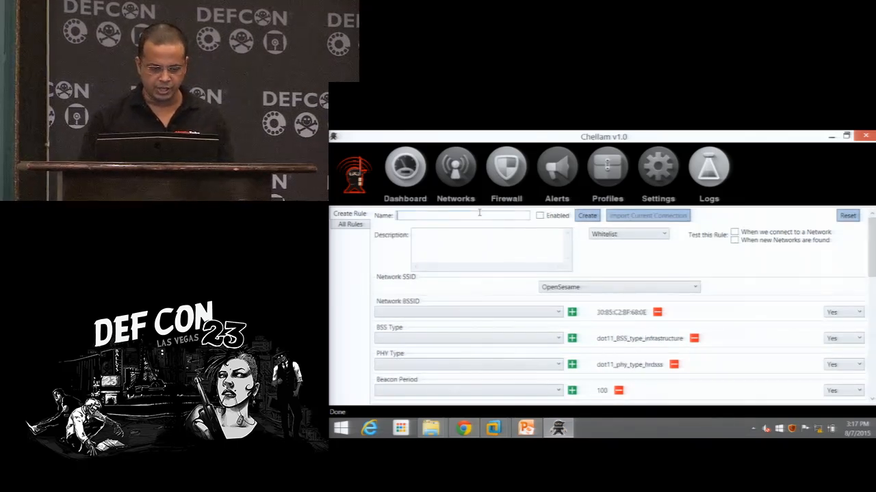
Step: Name the rule MyHomeAP, enable it, describe it 'This is my home AP', and test it on network connection
type("My")
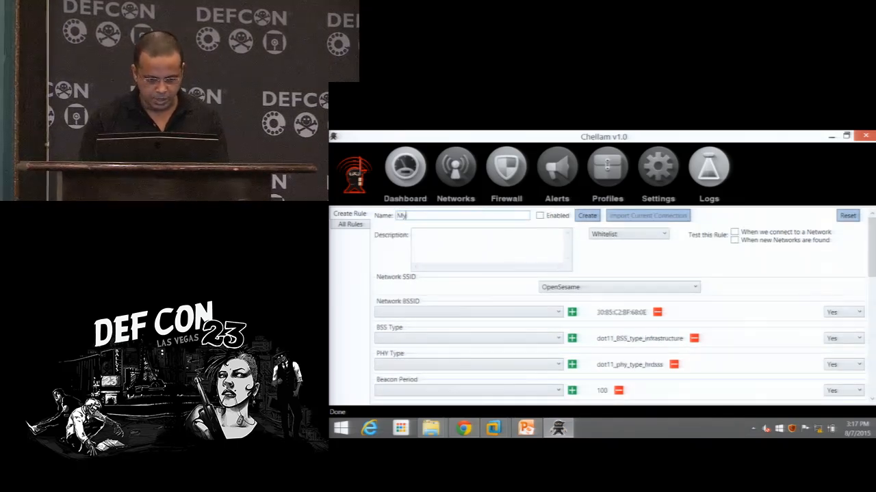
type("HomeAP")
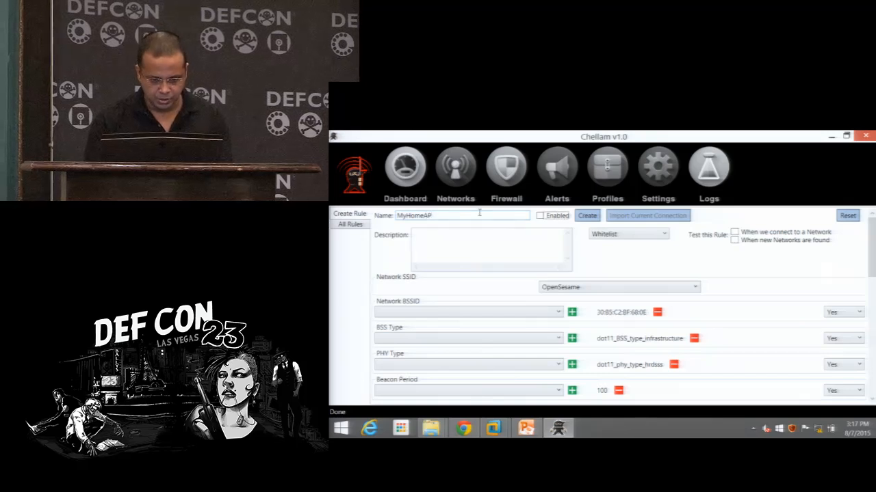
left_click(539, 216)
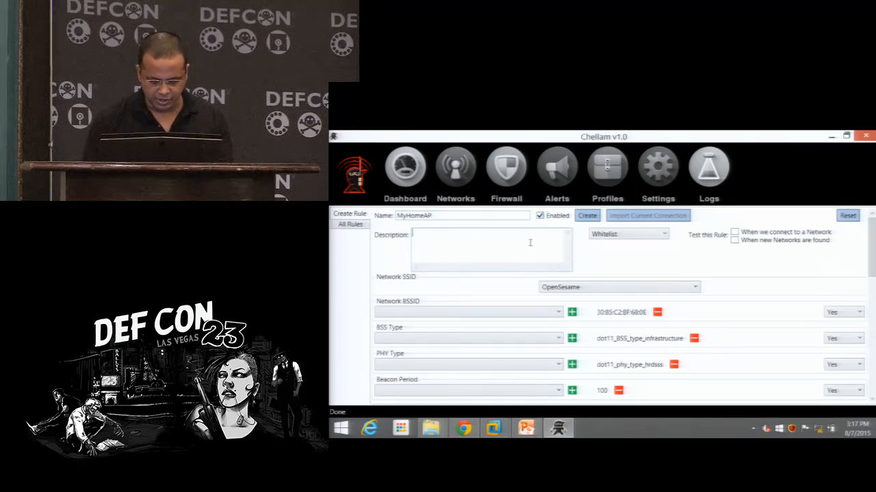
type("This is my home AP")
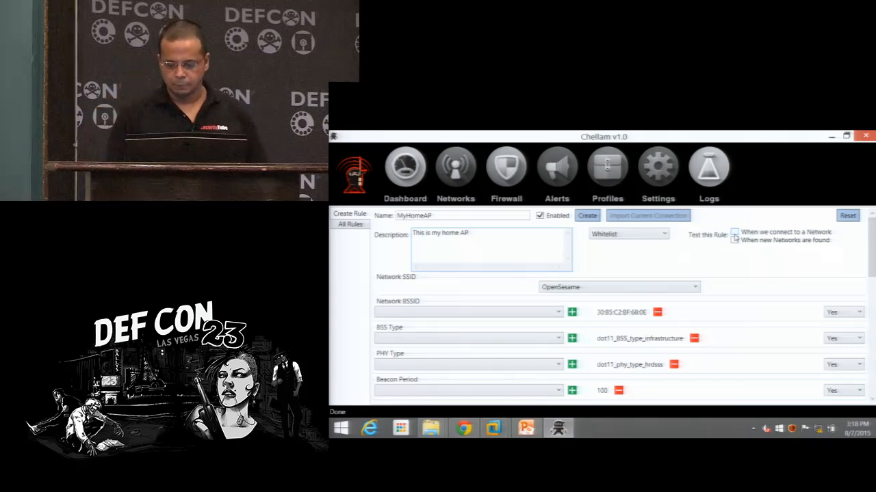
left_click(733, 240)
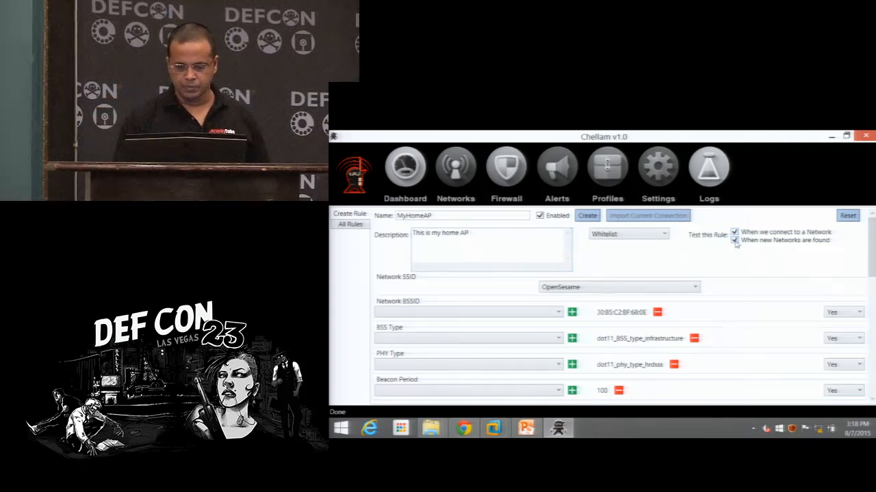
scroll("down", 3)
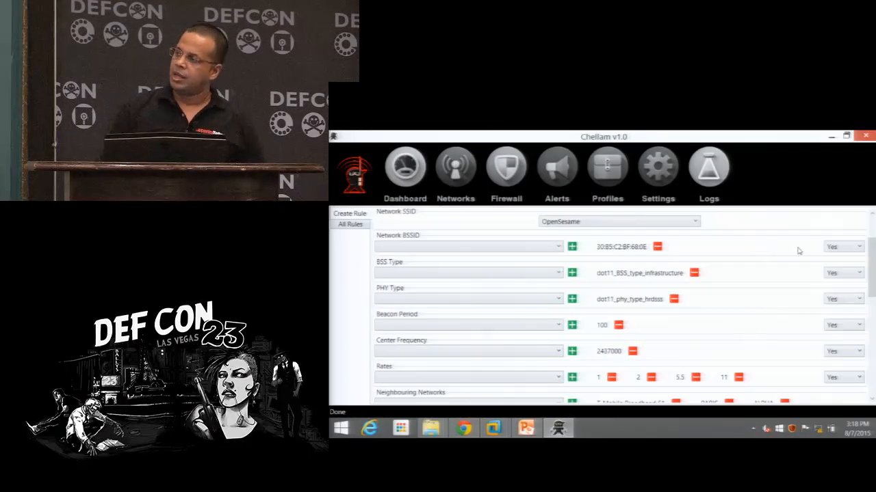
mouse_move(843, 246)
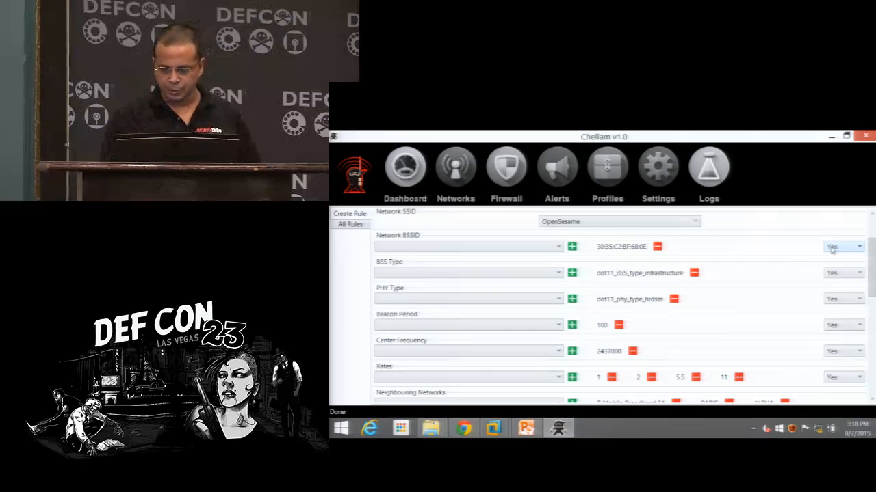
Step: Set Network BSSID, BSS Type, PHY Type and Center Frequency matching to No in the MyHomeAP rule
left_click(843, 246)
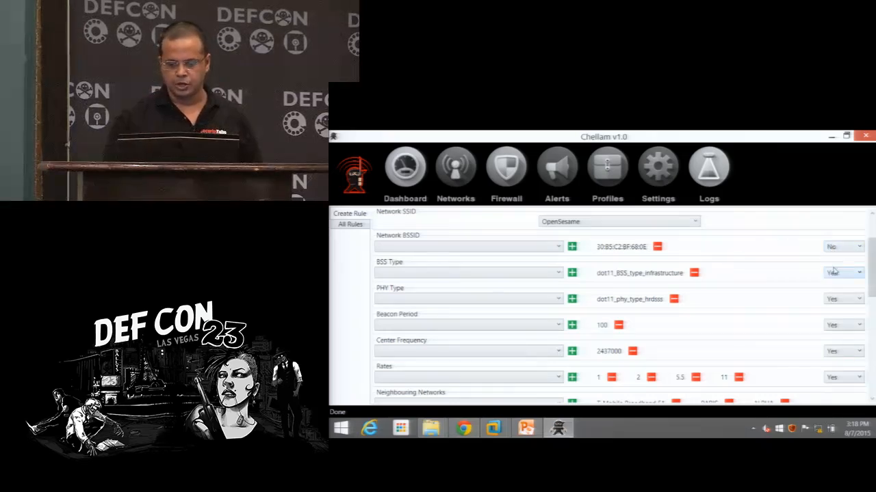
left_click(843, 273)
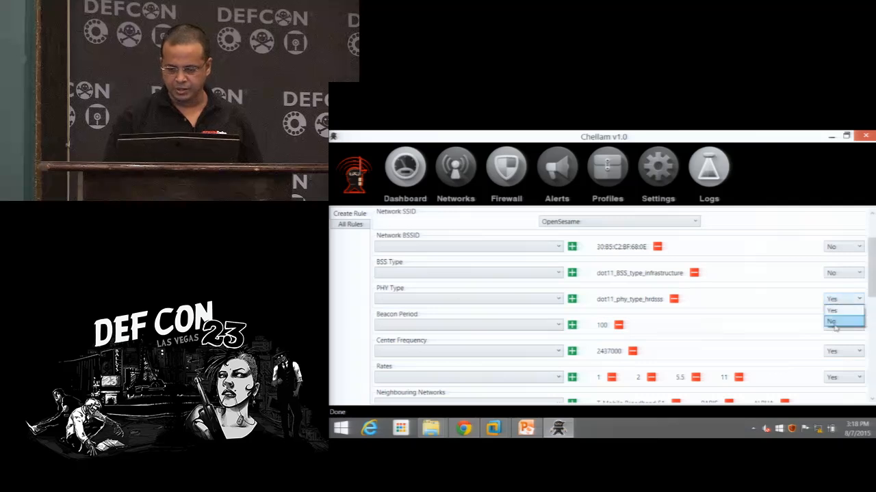
scroll("down", 3)
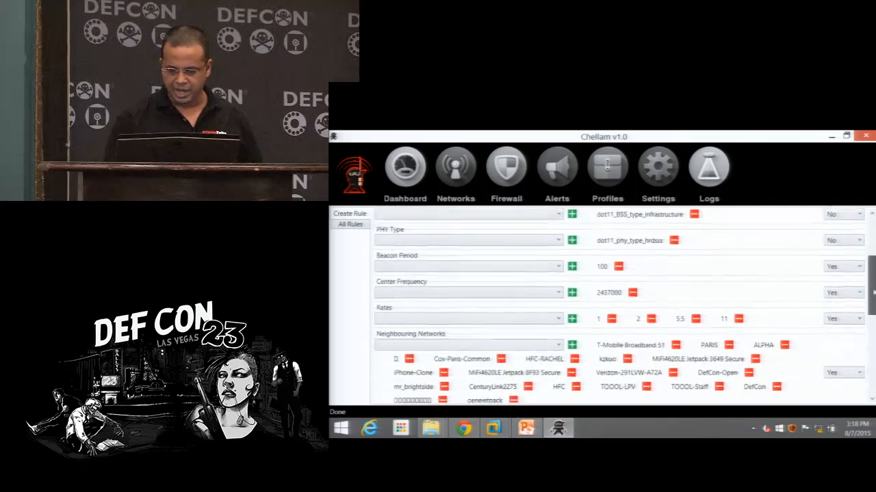
left_click(857, 262)
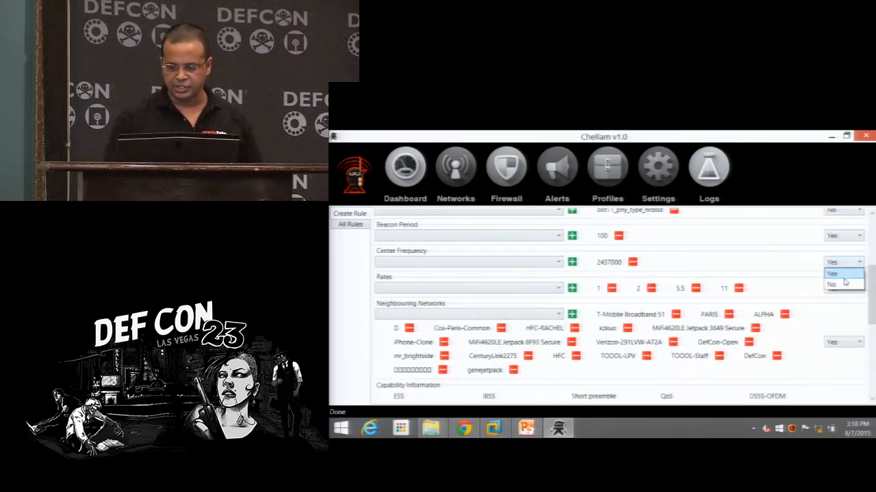
mouse_move(837, 284)
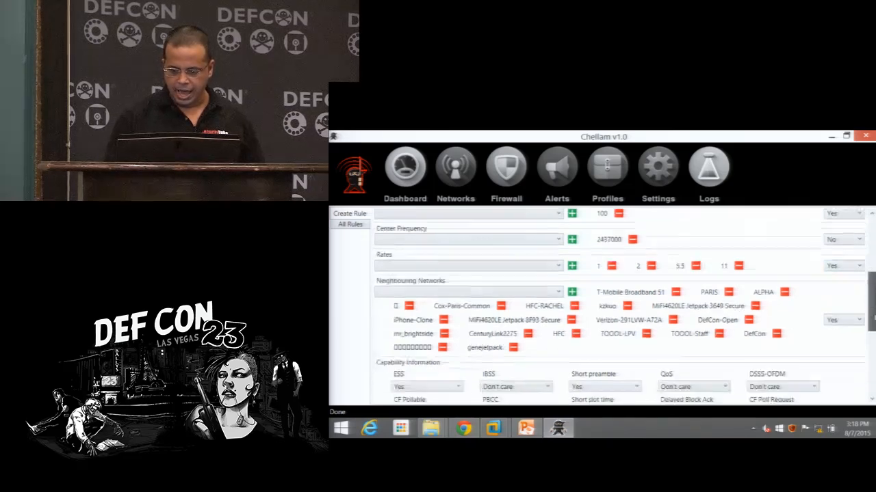
scroll("down", 3)
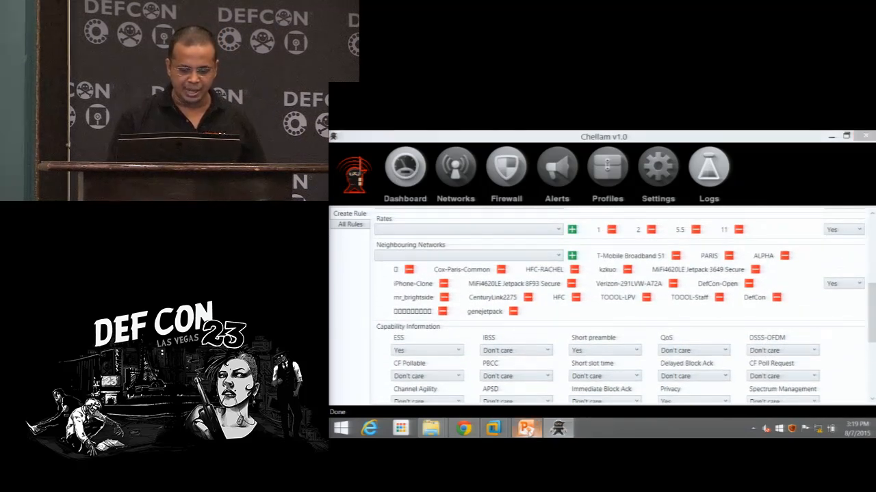
Step: Show slide 23, Rule Matching and Analysis, in the PowerPoint deck
left_click(526, 428)
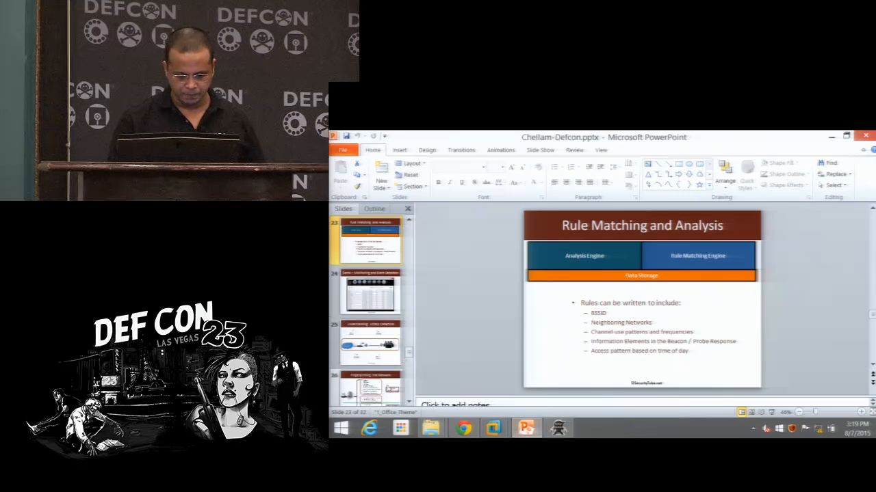
left_click(370, 342)
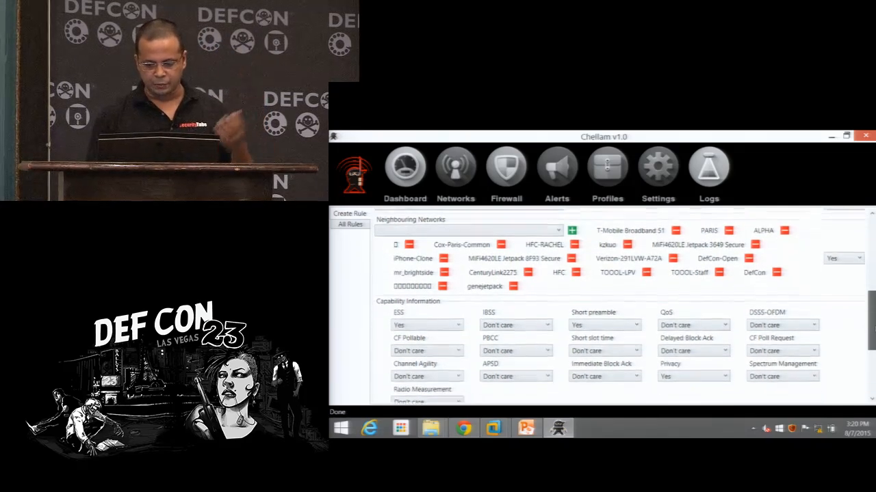
Step: Set New Elements under AP Information Elements to 'Cannot be present' and create the MyHomeAP rule
scroll("down", 3)
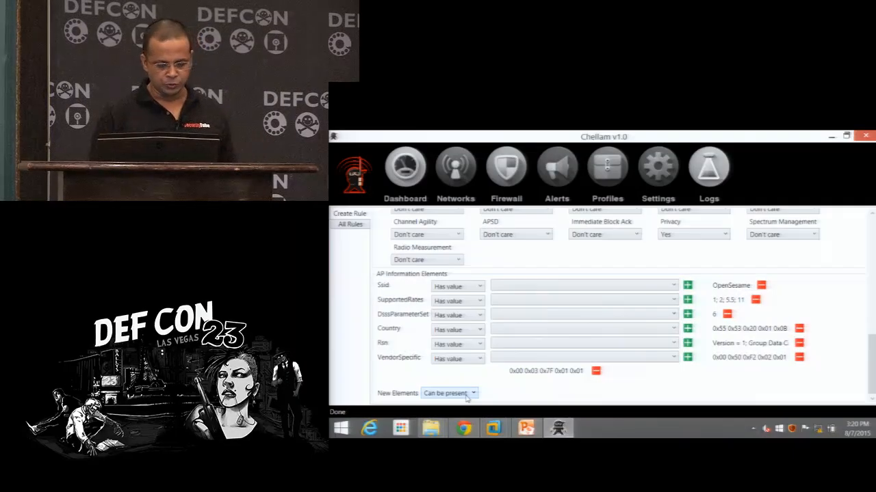
left_click(449, 392)
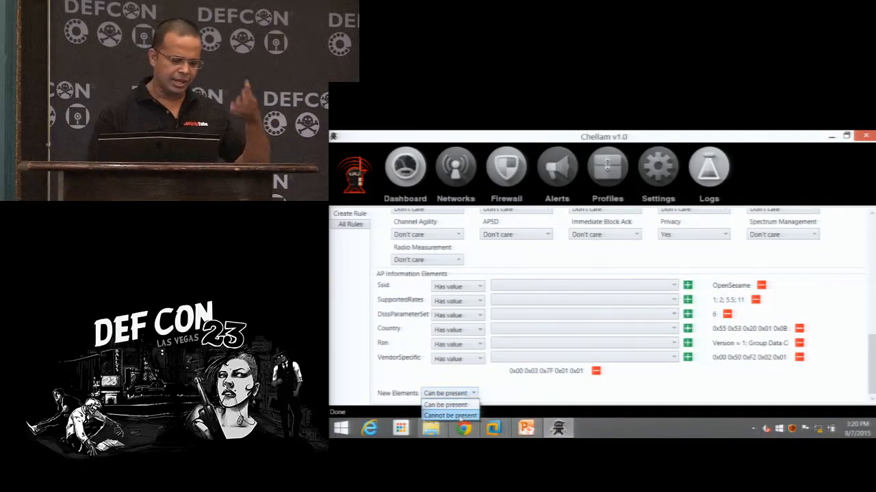
left_click(449, 416)
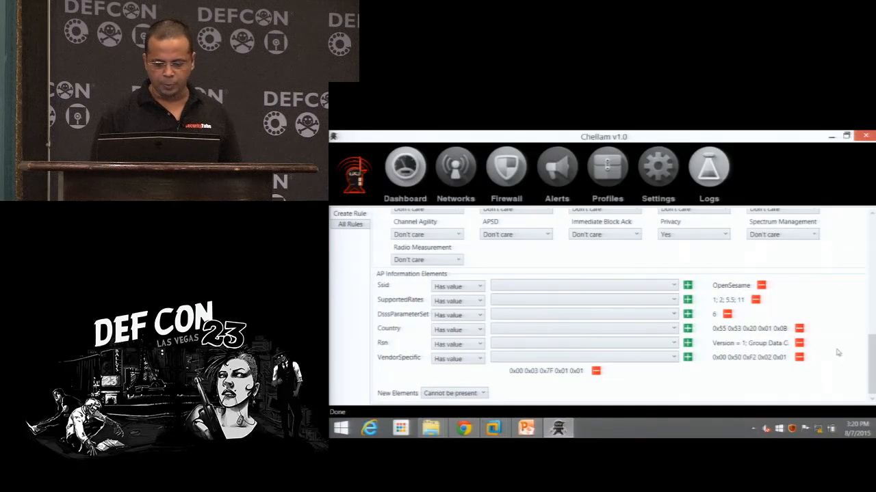
left_click(349, 214)
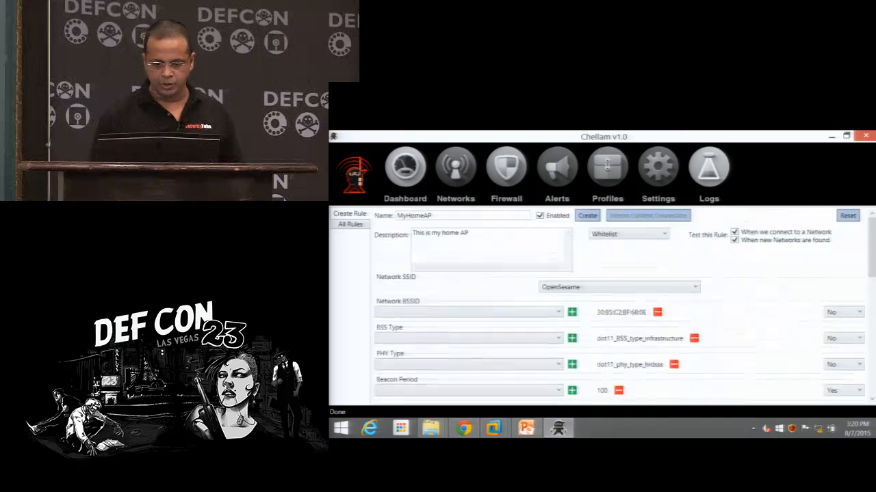
left_click(586, 217)
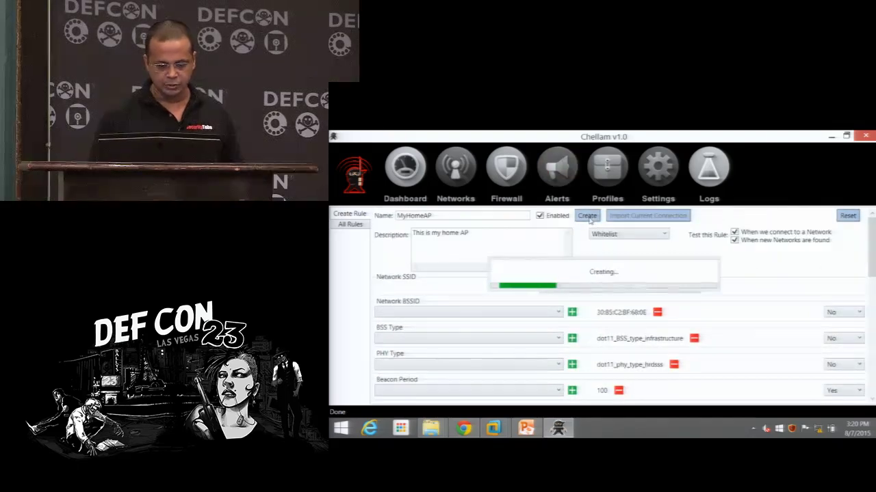
left_click(586, 217)
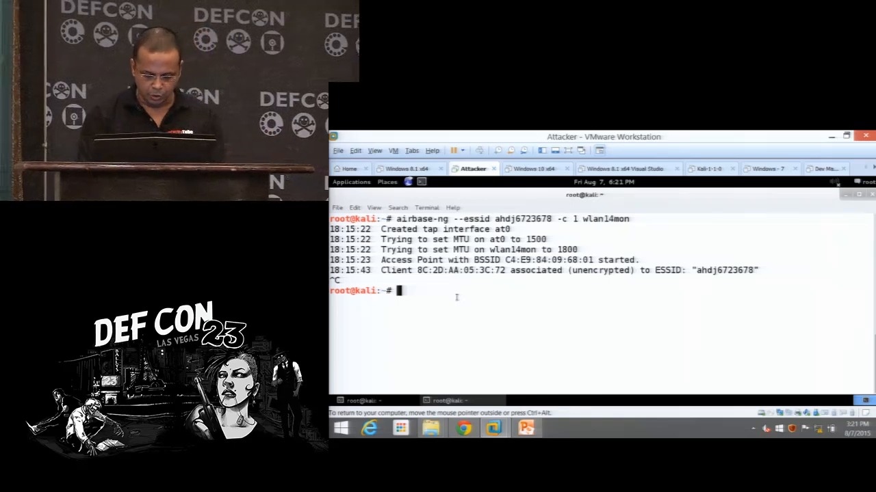
Step: List the attacker's interfaces with ifconfig -a and review open.conf in vim, quitting with :q
type("ifconfig -a")
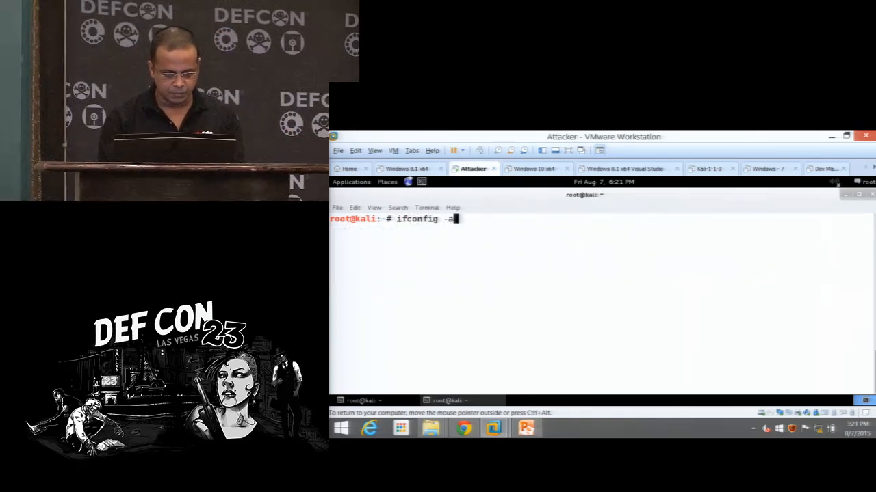
key("Return")
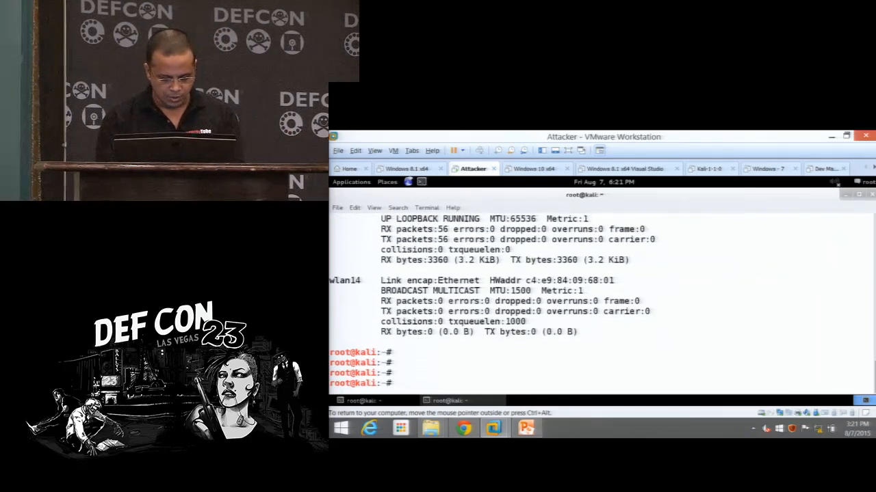
type("hostapd open.conf")
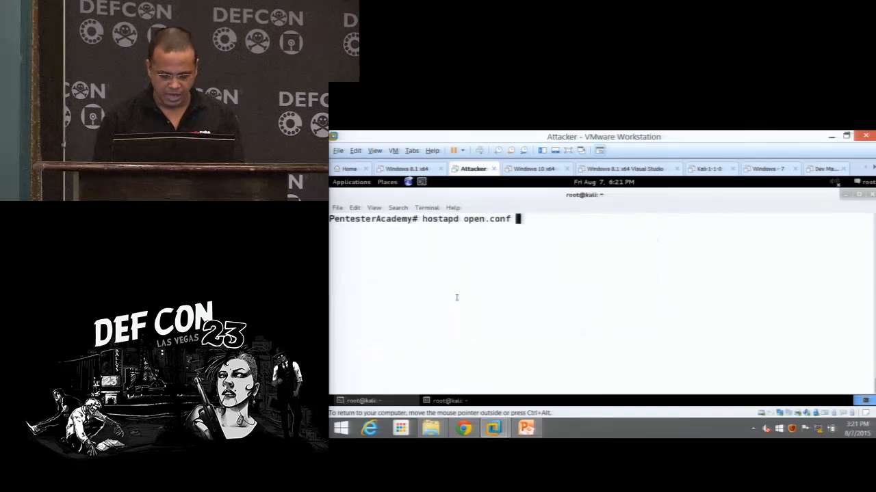
type("vim op")
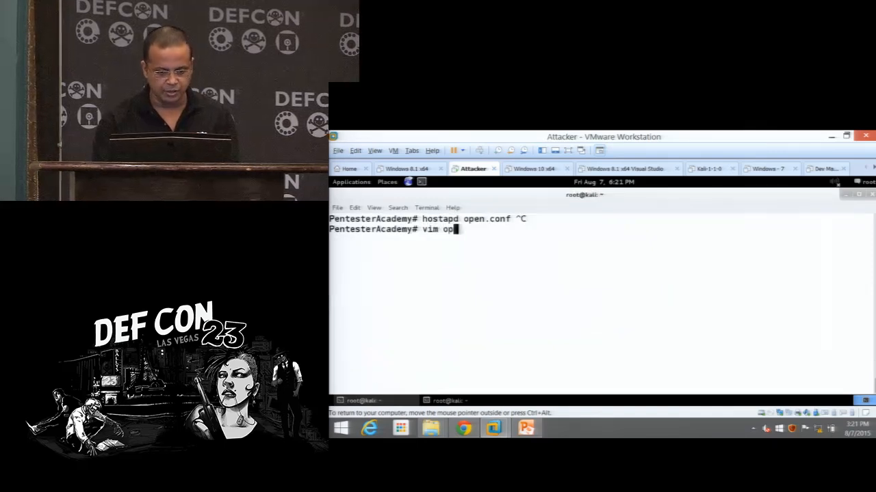
key("Return")
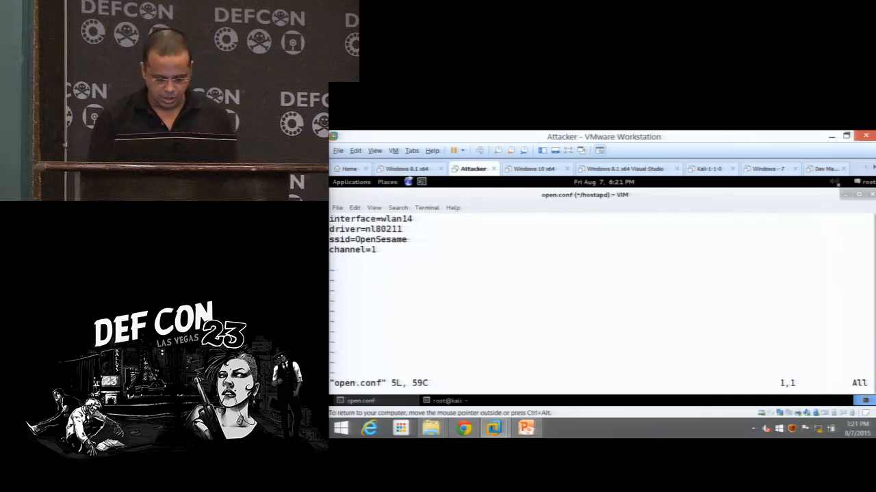
type(":Qq")
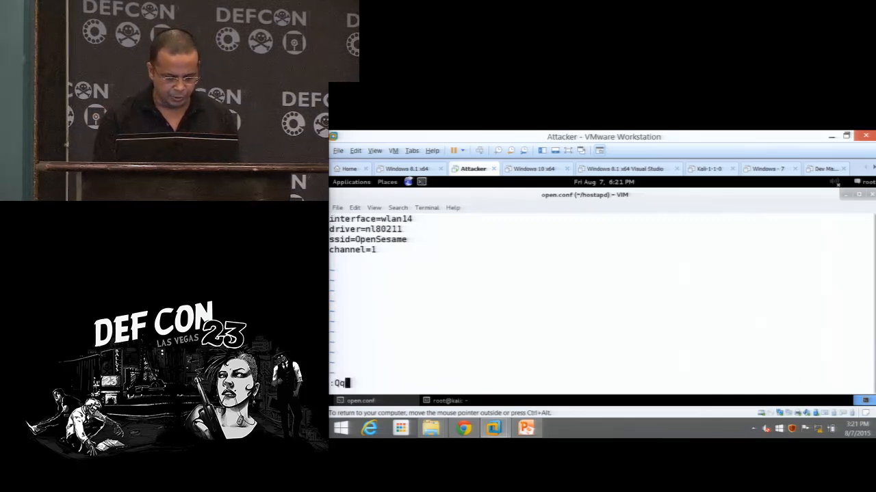
key("Return")
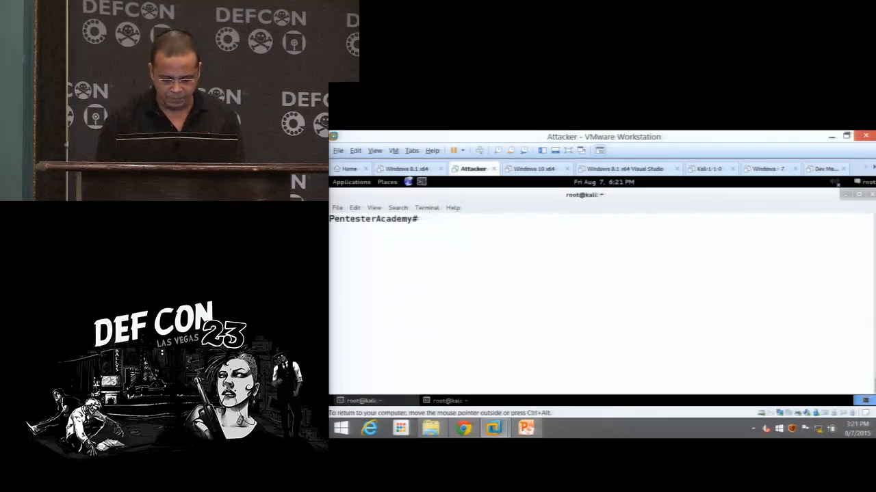
Step: Run hostapd open.conf to bring up the OpenSesame fake AP, triggering Chellam's MyHomeAP IDS Rule Hit alert
type("hostapd open.conf")
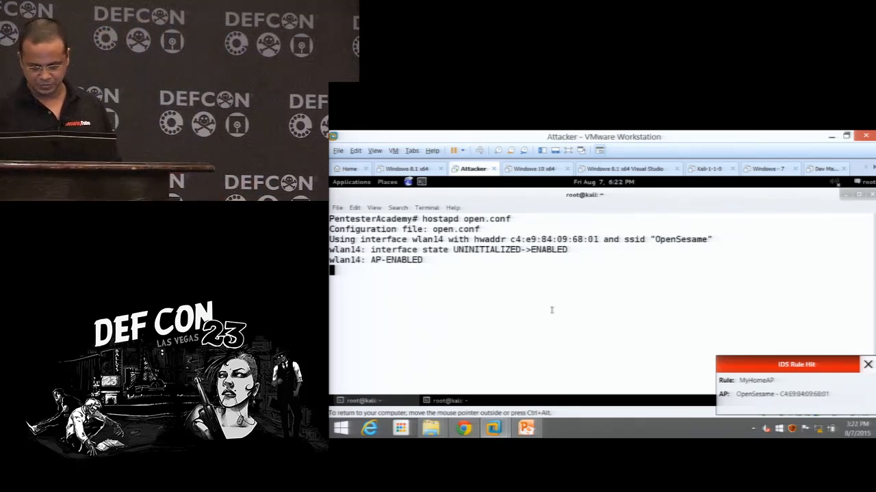
left_click(867, 364)
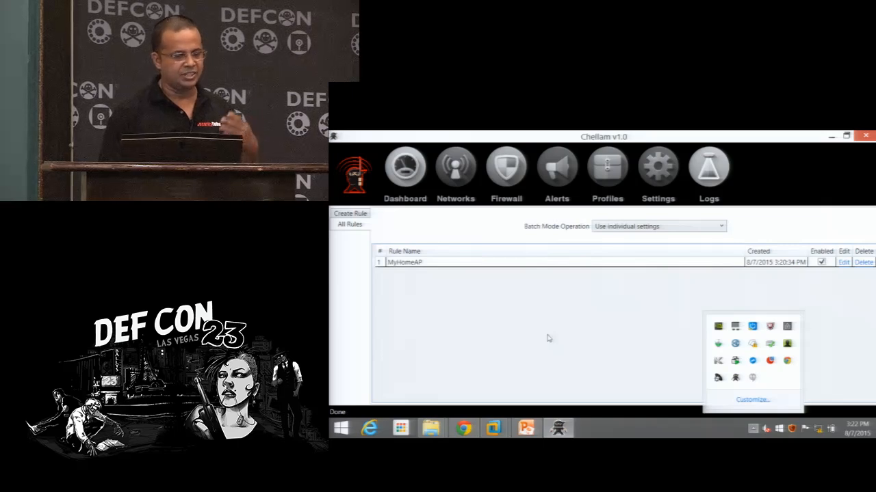
Step: Show Chellam's Alerts page and view the newest MyHomeAP rule-hit alert
left_click(556, 167)
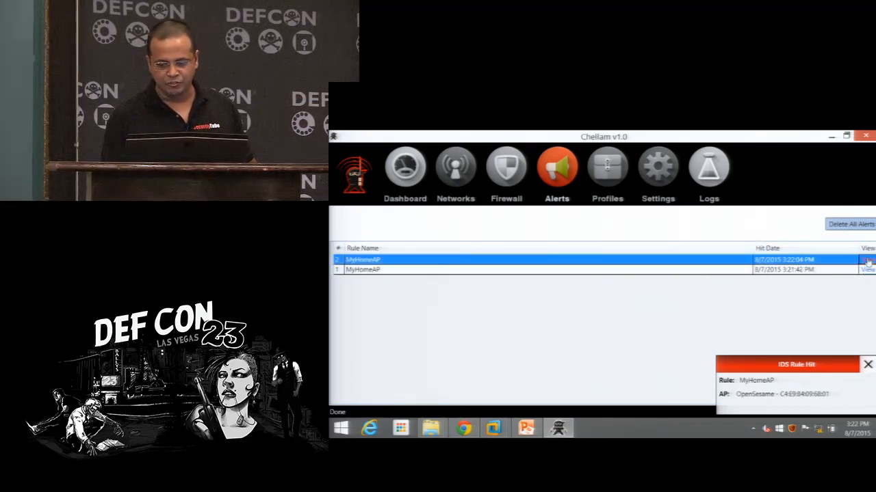
left_click(868, 260)
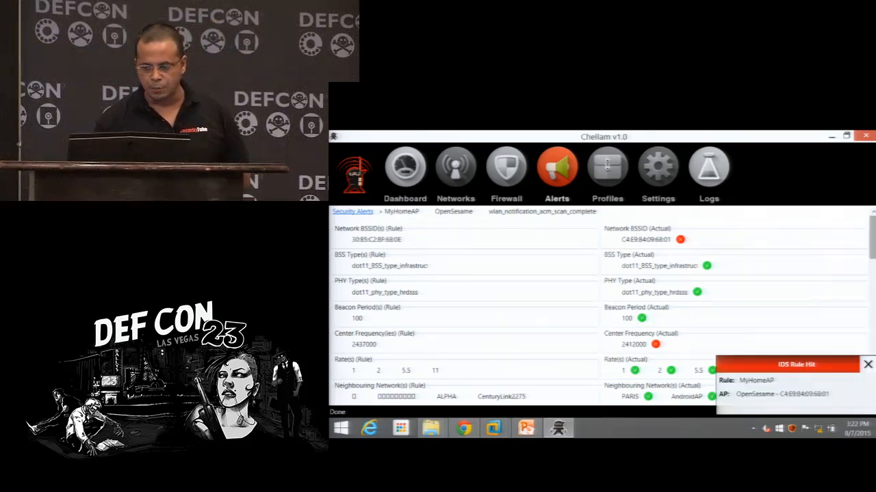
Step: Scroll through the alert's rule-versus-actual comparison of BSSID, beacon period, rates, capability flags and information elements
scroll("down", 3)
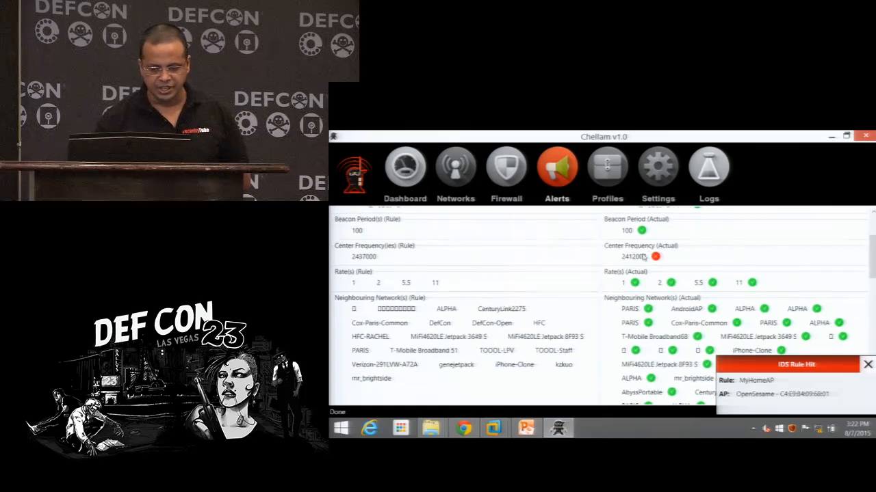
scroll("down", 3)
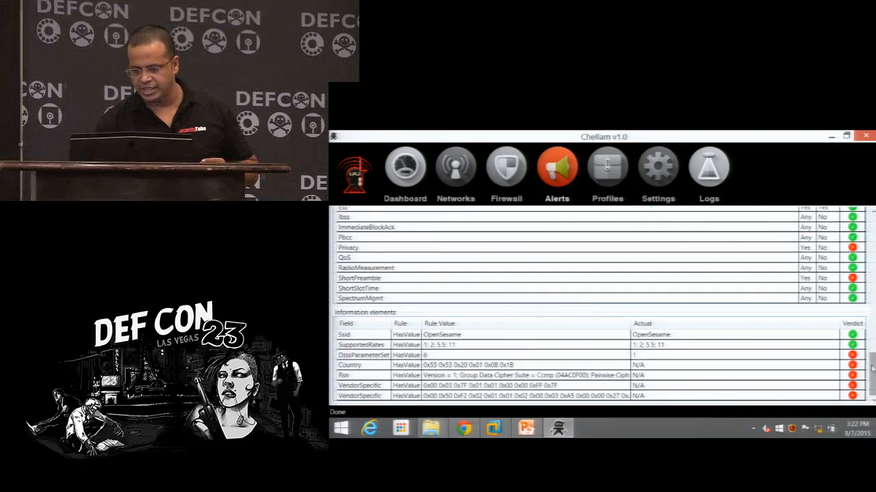
scroll("up", 3)
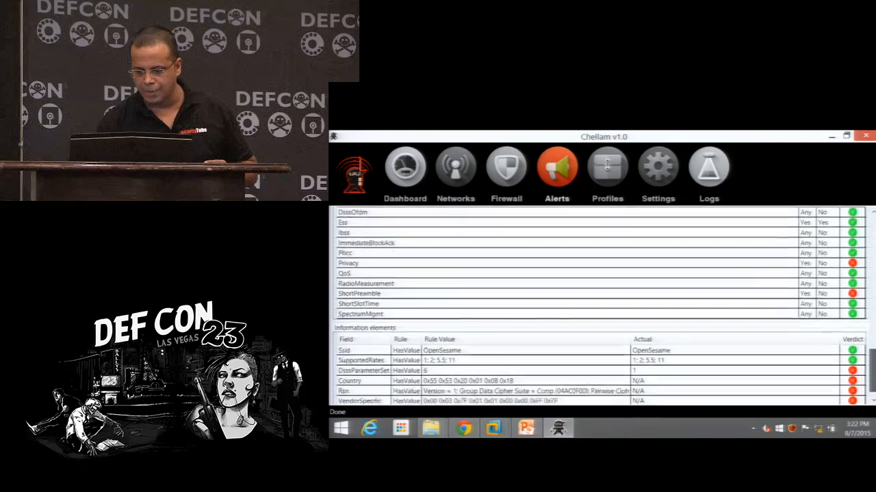
scroll("down", 3)
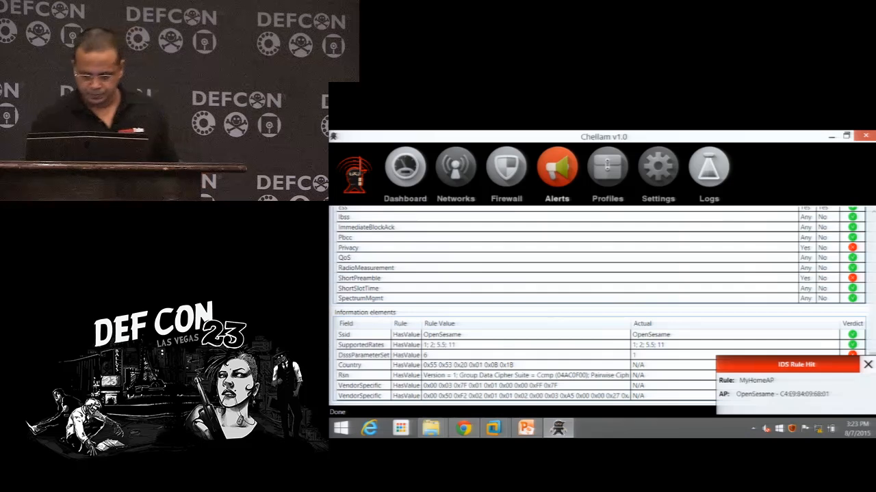
Step: Advance from Understanding Attack Detection to Fingerprinting the Network slides, then leave the desktop showing
left_click(526, 428)
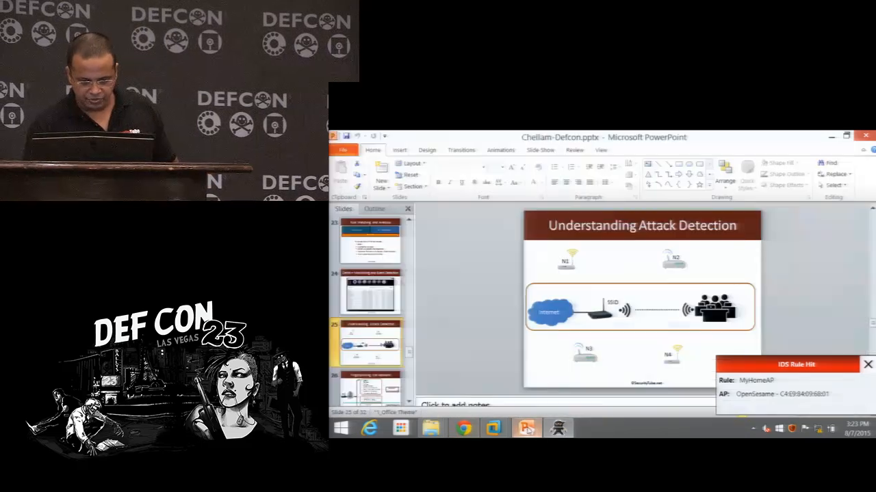
left_click(867, 364)
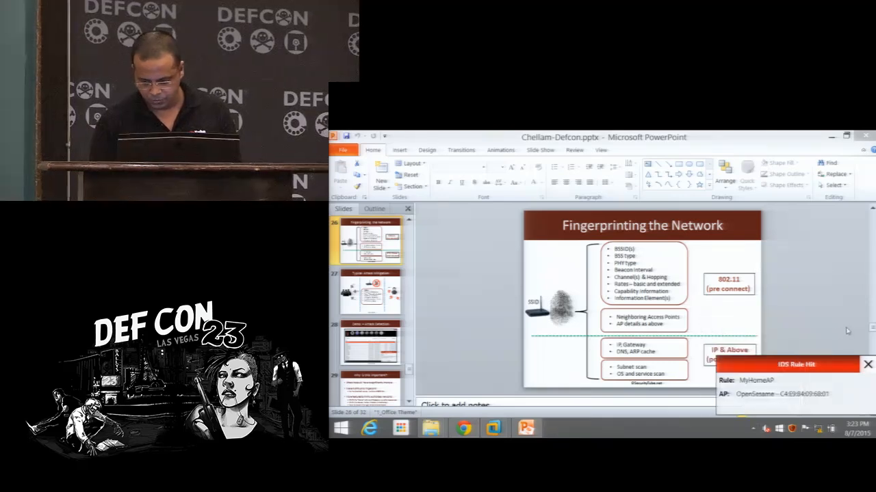
left_click(867, 364)
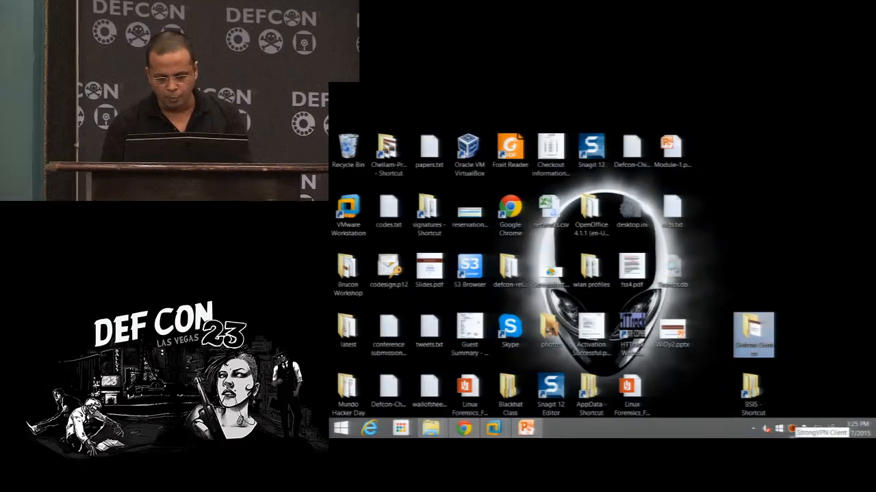
Step: Navigate BSIS > Chellam > log to wifievents.db and launch SqliteBrowser to open it
double_click(752, 390)
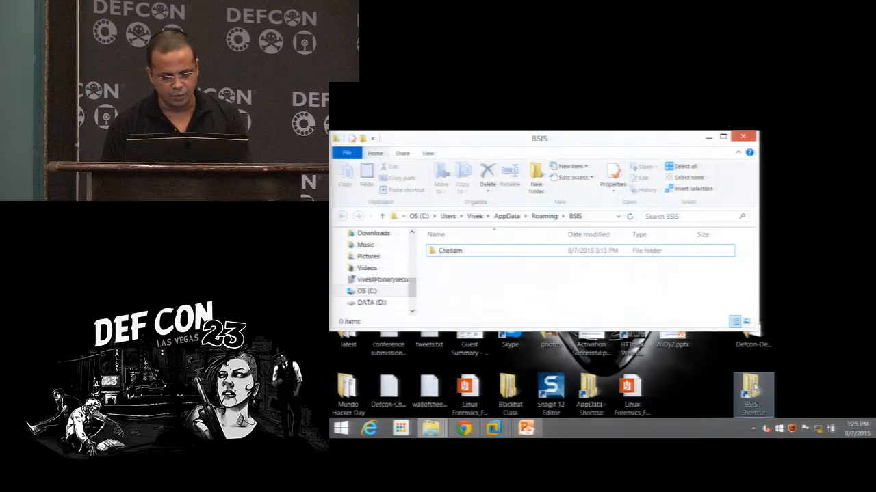
double_click(449, 251)
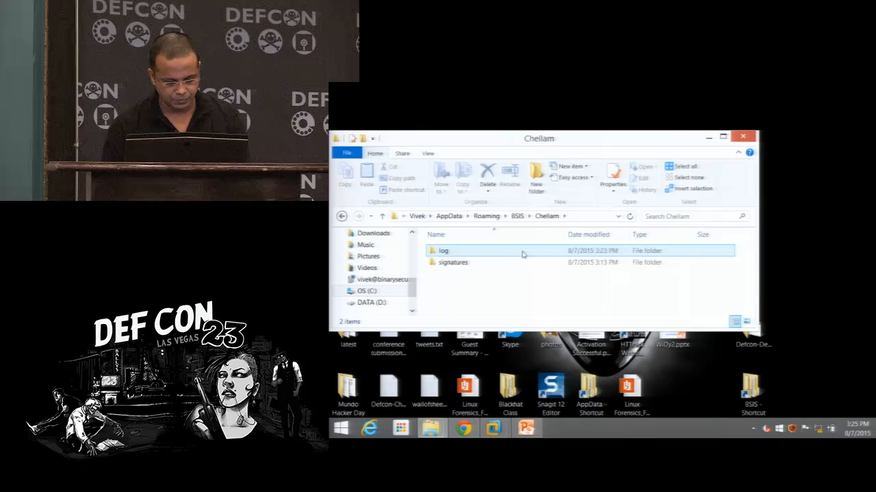
double_click(443, 251)
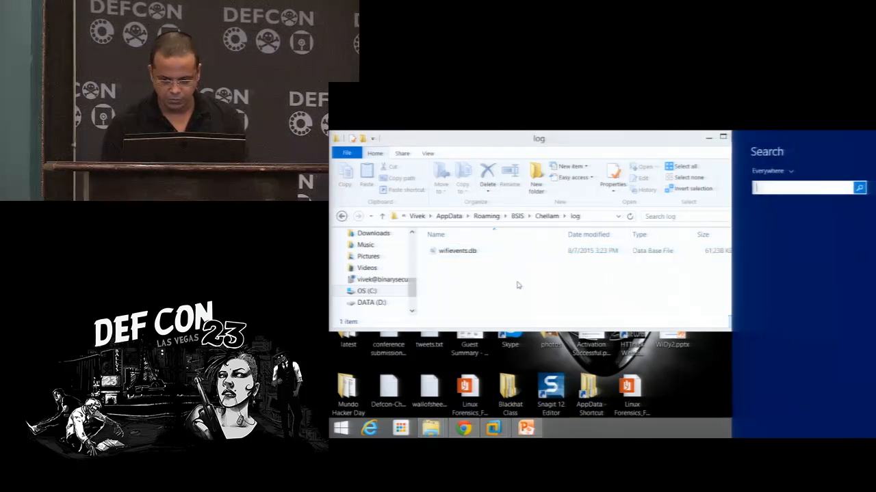
type("SqliteBrowser")
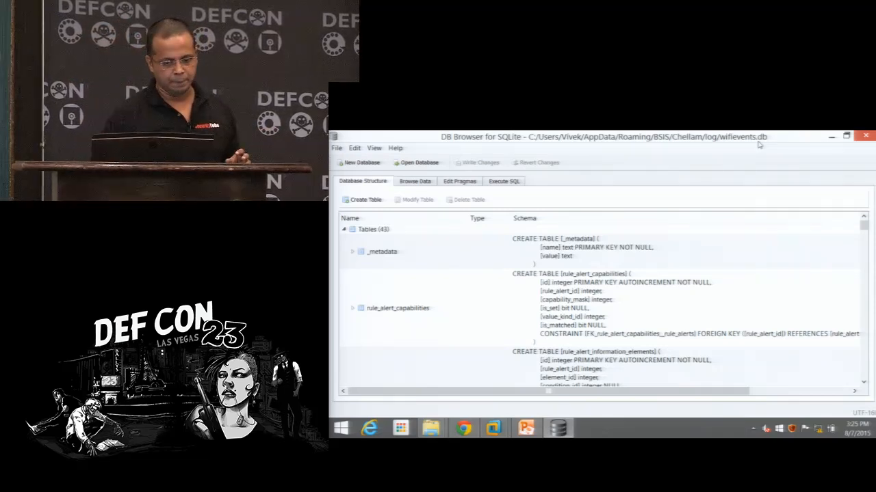
Step: Browse the wlan_scan_results table's 2,499 records, then return to the Typical Attack Mitigation slide
left_click(414, 181)
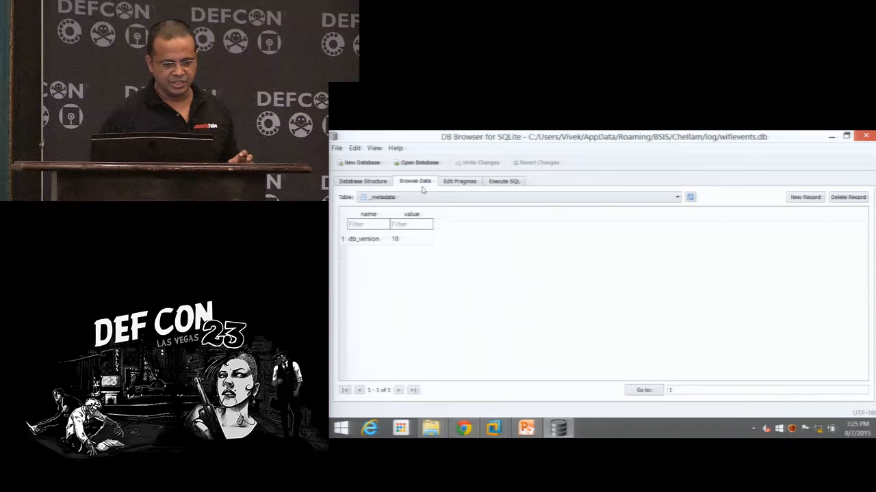
left_click(676, 197)
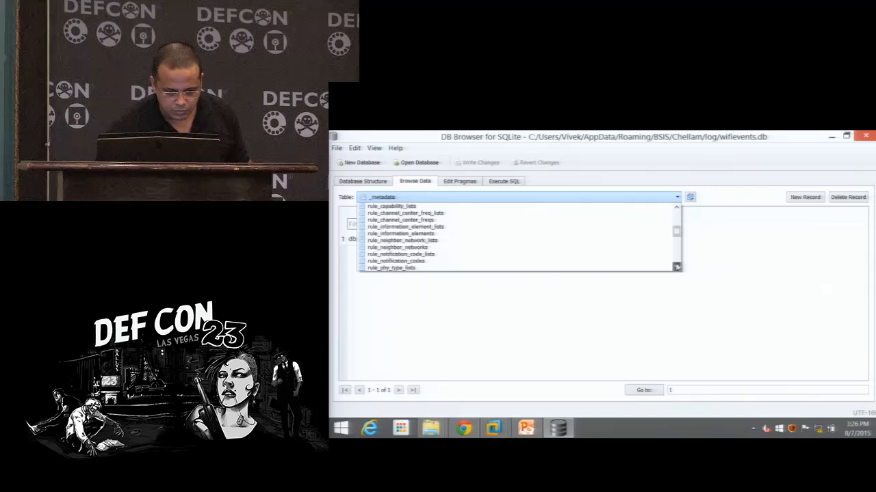
scroll("down", 3)
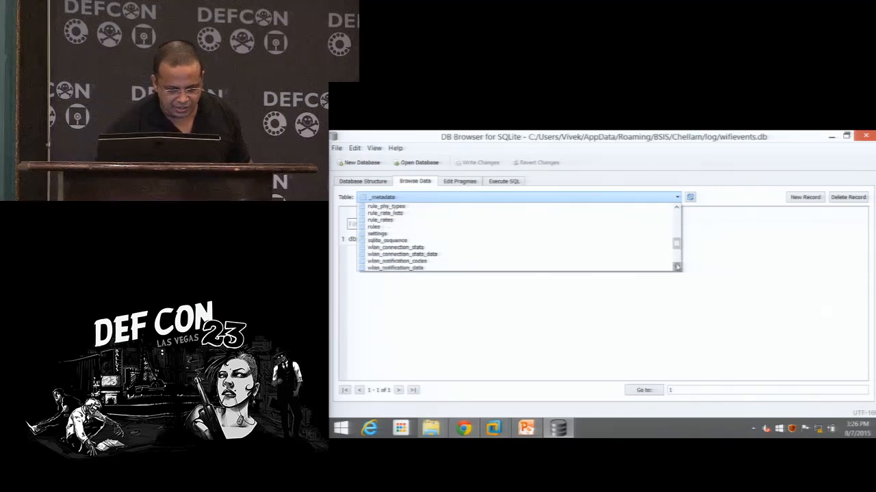
scroll("down", 3)
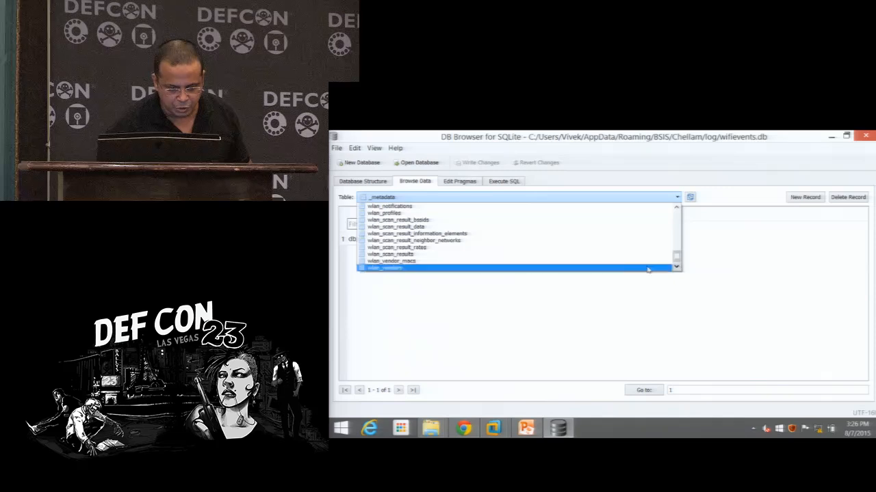
left_click(390, 254)
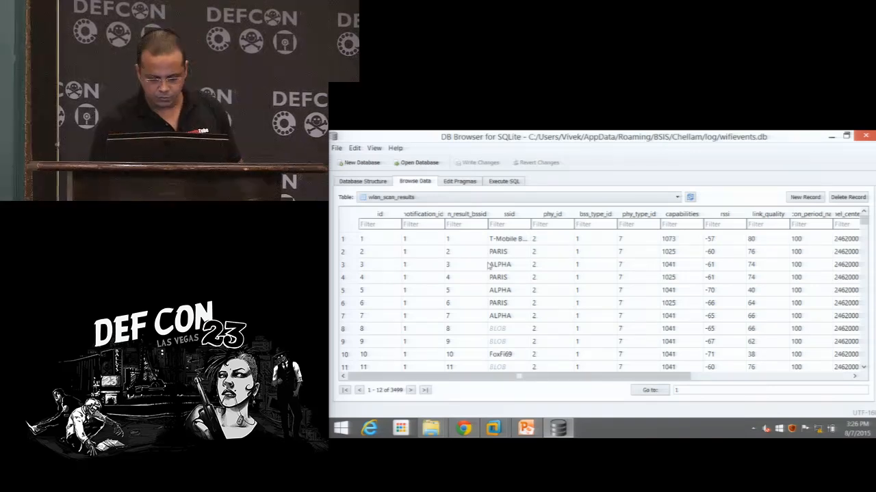
left_click(526, 428)
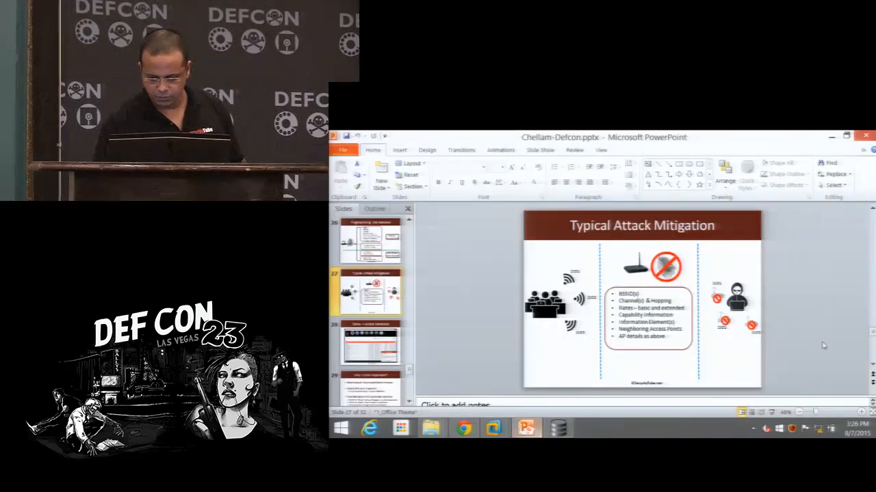